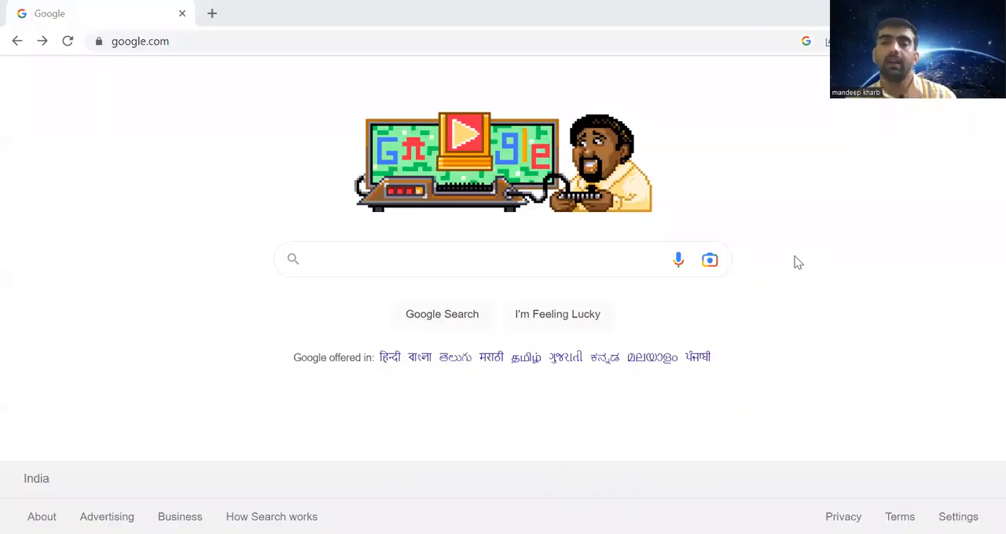
# Step: Search Google for 'stanford university free online courses' and open the Stanford Online Free Online Courses result
pyautogui.click(365, 259)
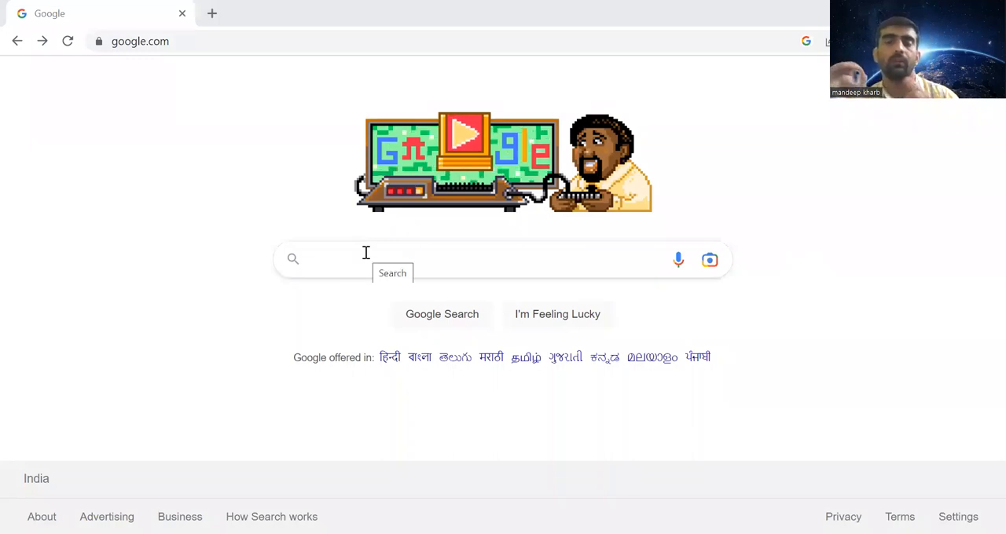
pyautogui.click(365, 259)
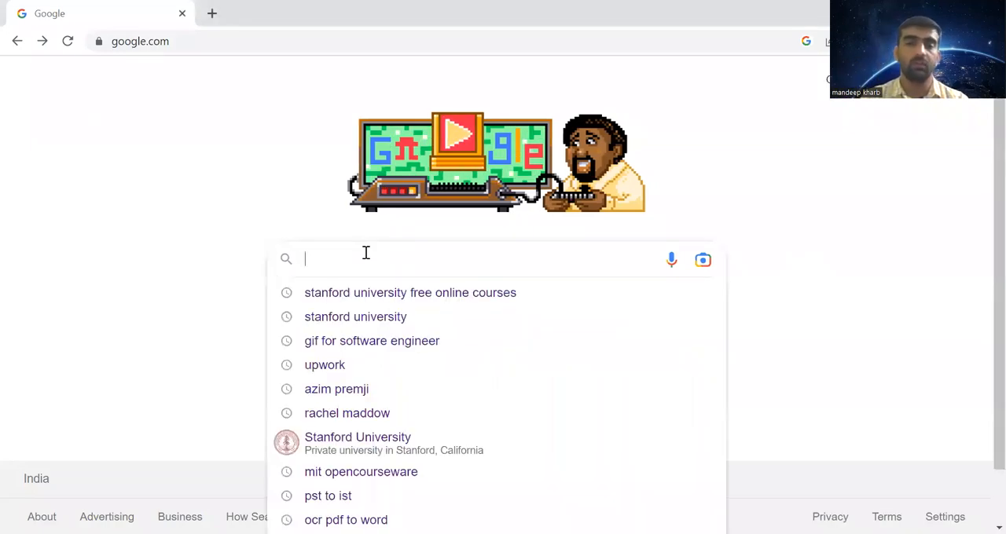
pyautogui.click(411, 292)
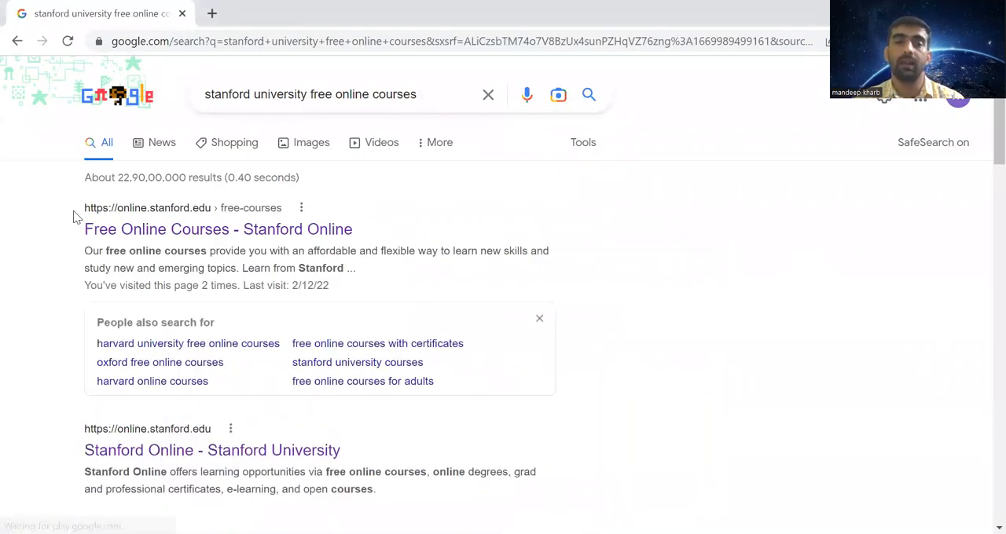
pyautogui.moveTo(227, 228)
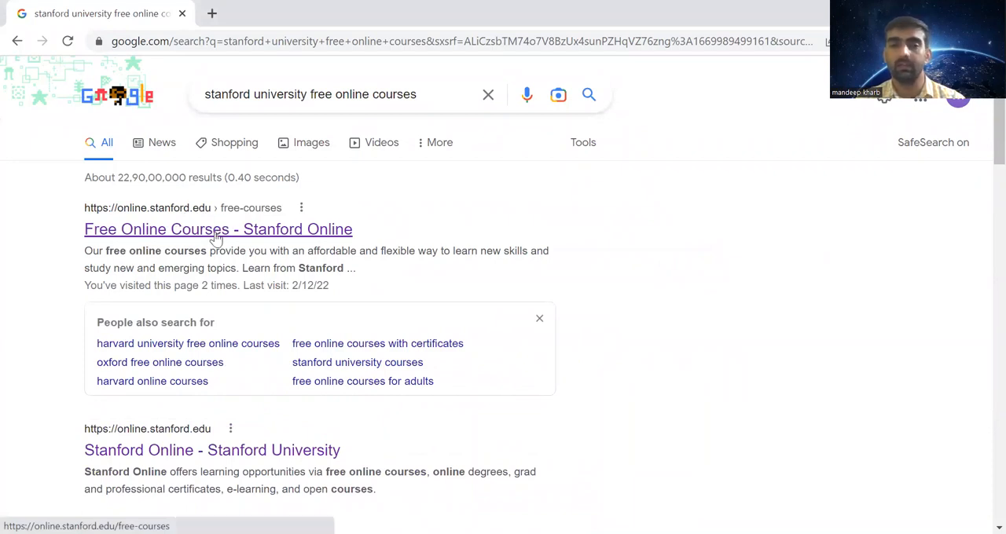
pyautogui.click(218, 229)
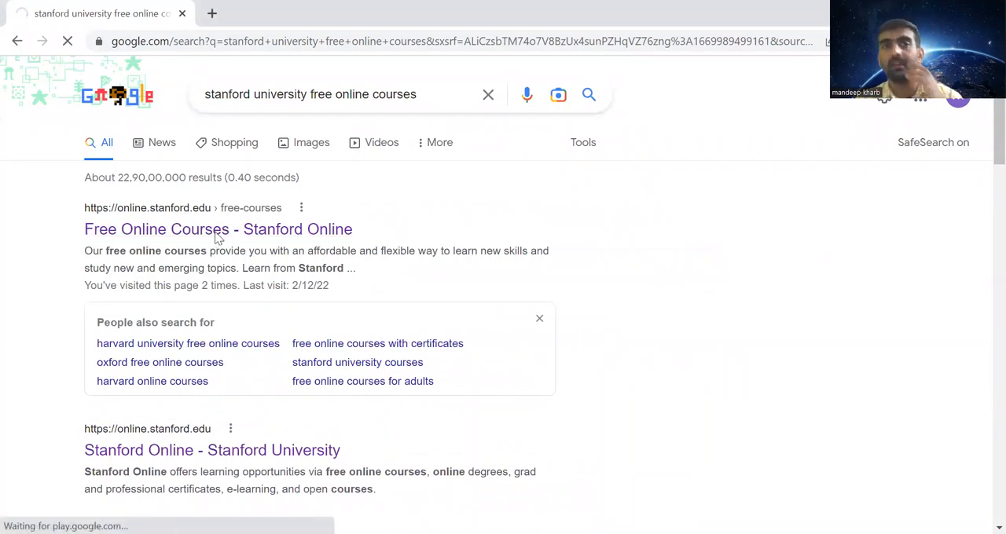
# Step: Reach Browse All on the free courses page to load the full Explore catalog
pyautogui.click(217, 228)
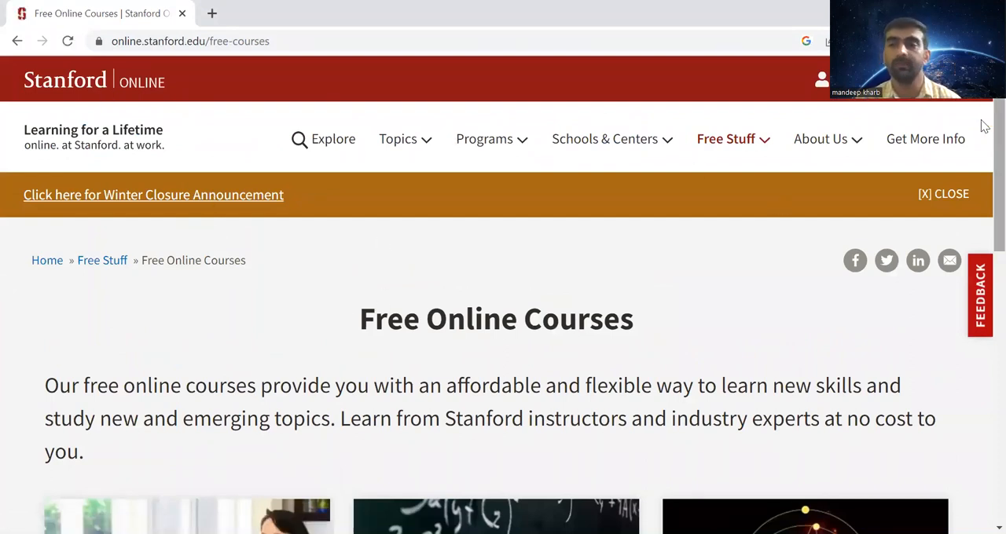
pyautogui.scroll(-3)
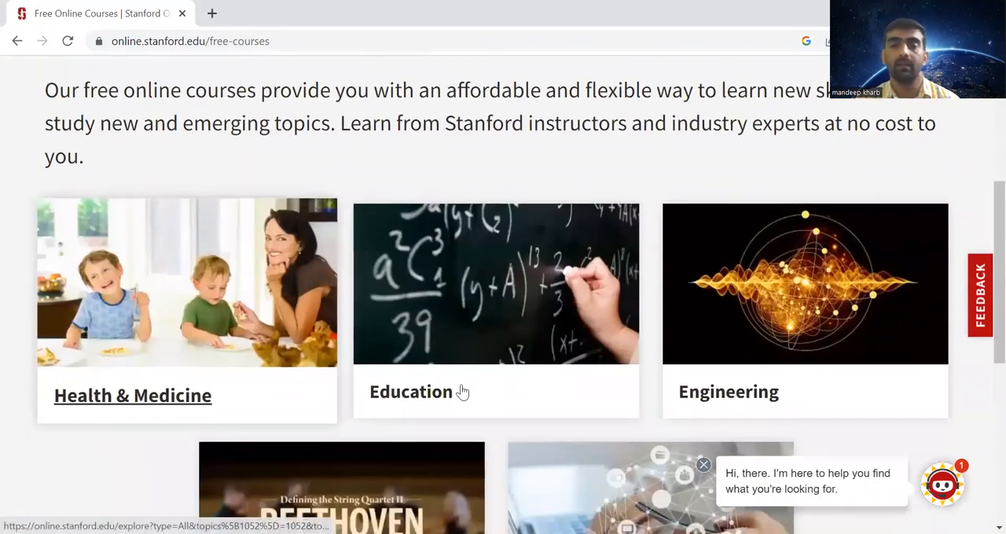
pyautogui.scroll(-3)
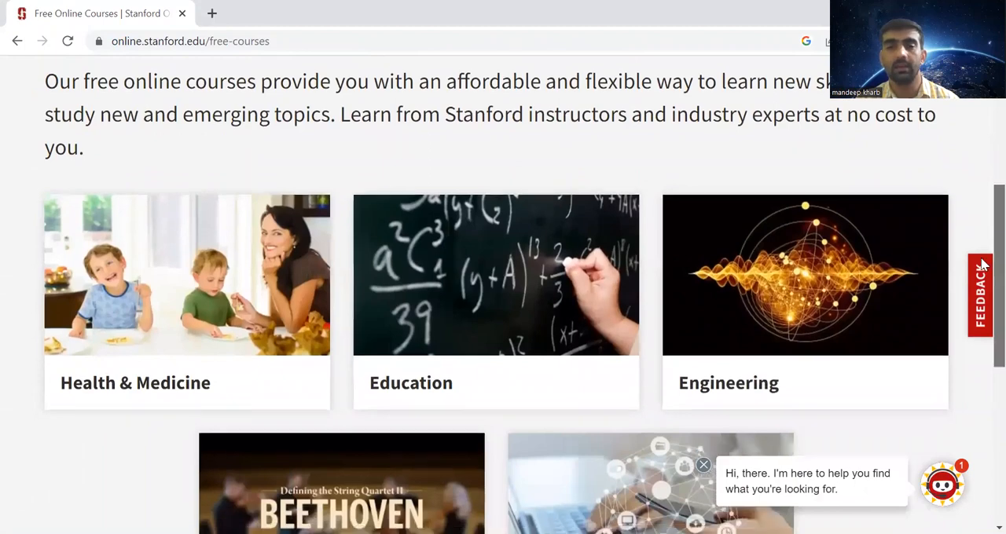
pyautogui.scroll(-3)
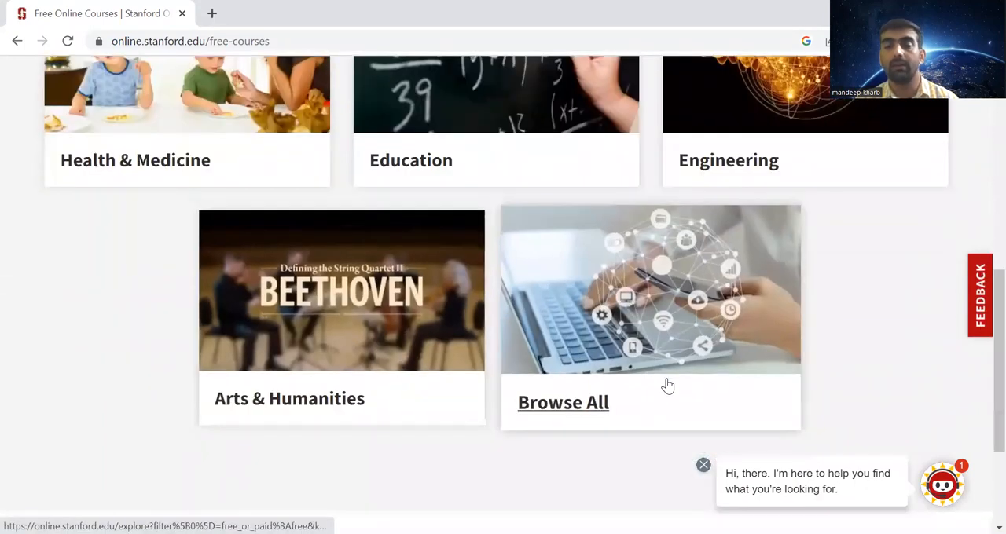
pyautogui.moveTo(582, 421)
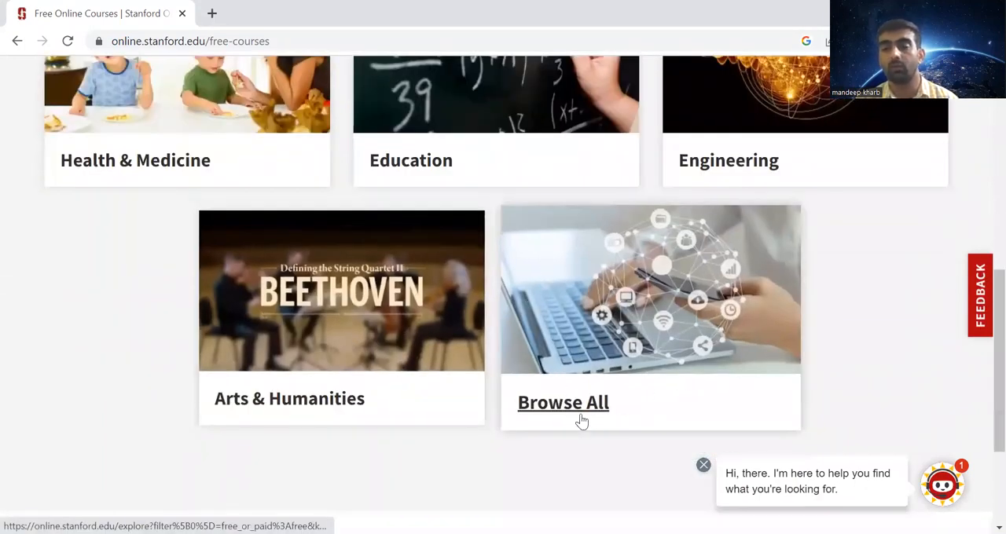
pyautogui.click(562, 402)
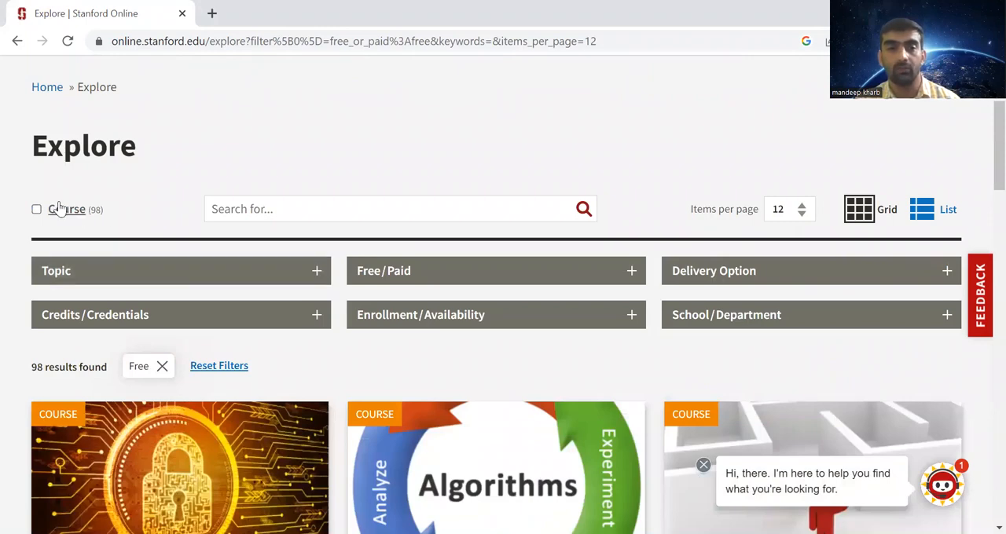
# Step: Filter the catalog by the Computer Science topic, leaving 12 free courses
pyautogui.doubleClick(67, 209)
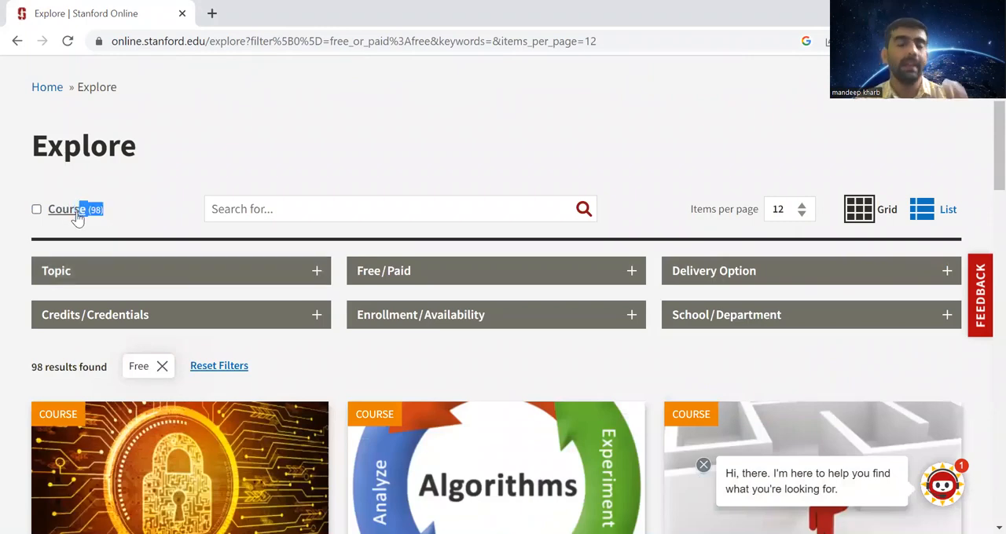
pyautogui.moveTo(169, 184)
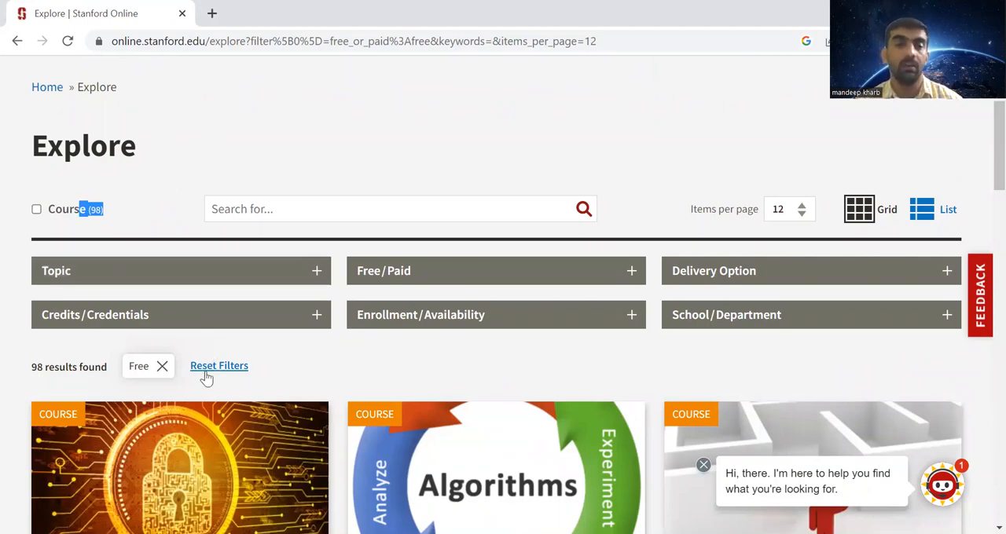
pyautogui.click(315, 270)
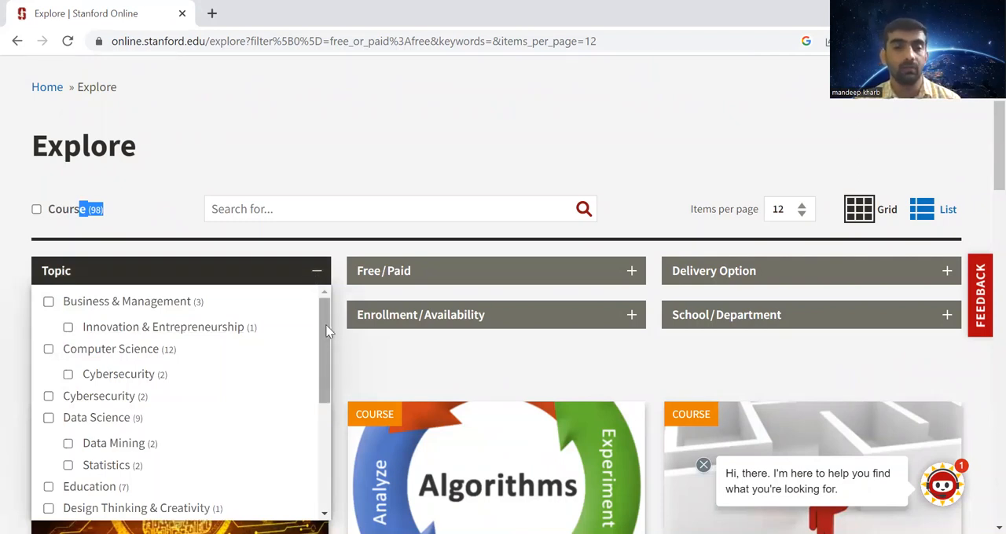
pyautogui.scroll(-3)
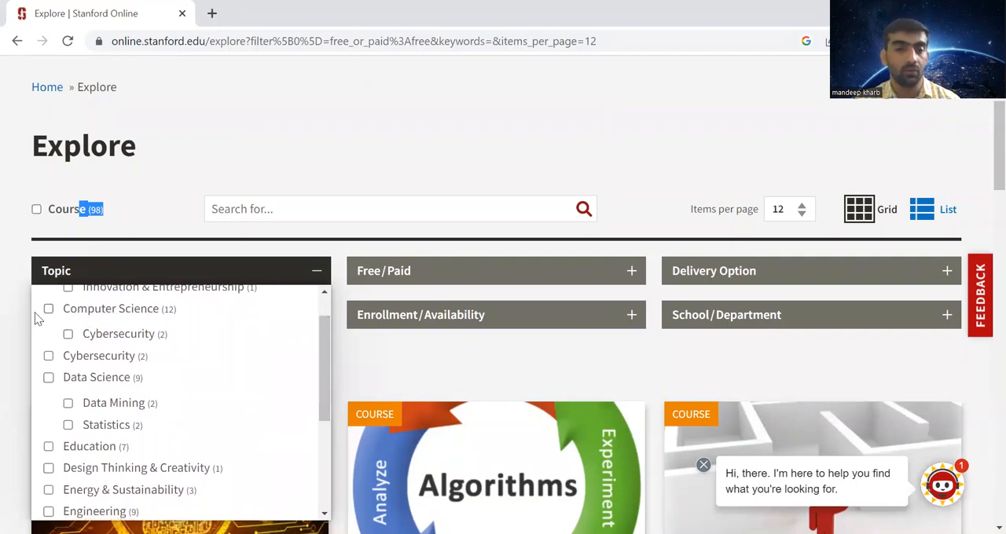
pyautogui.click(48, 308)
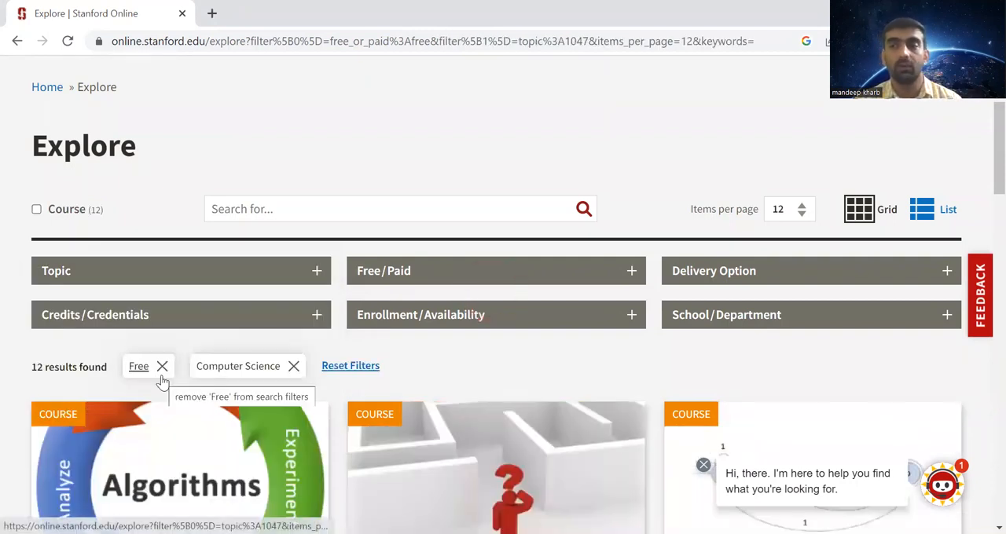
pyautogui.scroll(-3)
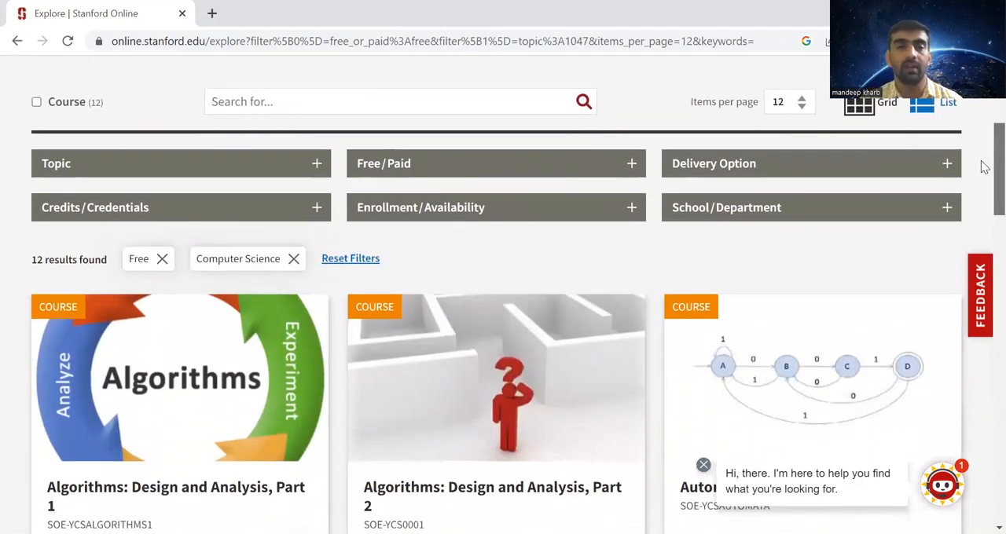
pyautogui.scroll(-3)
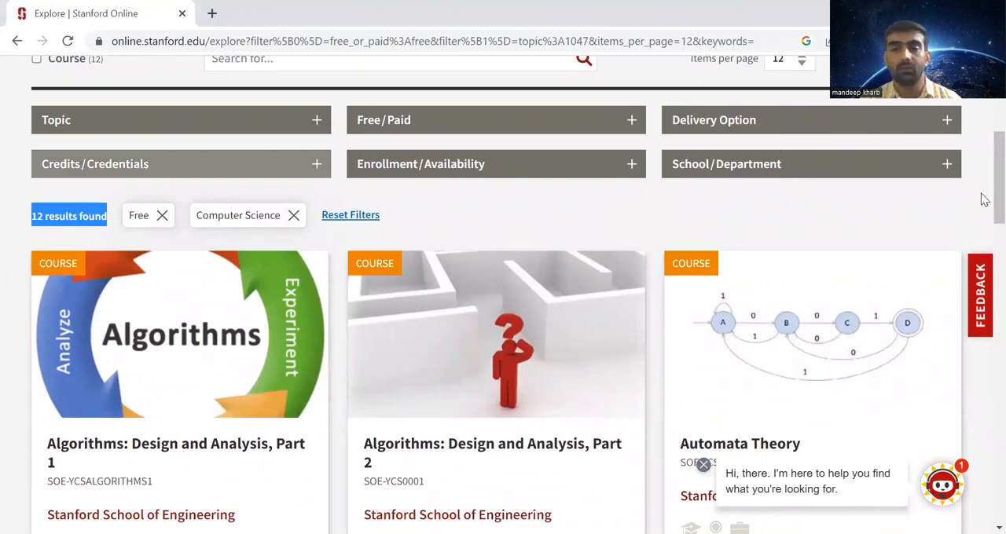
pyautogui.scroll(-3)
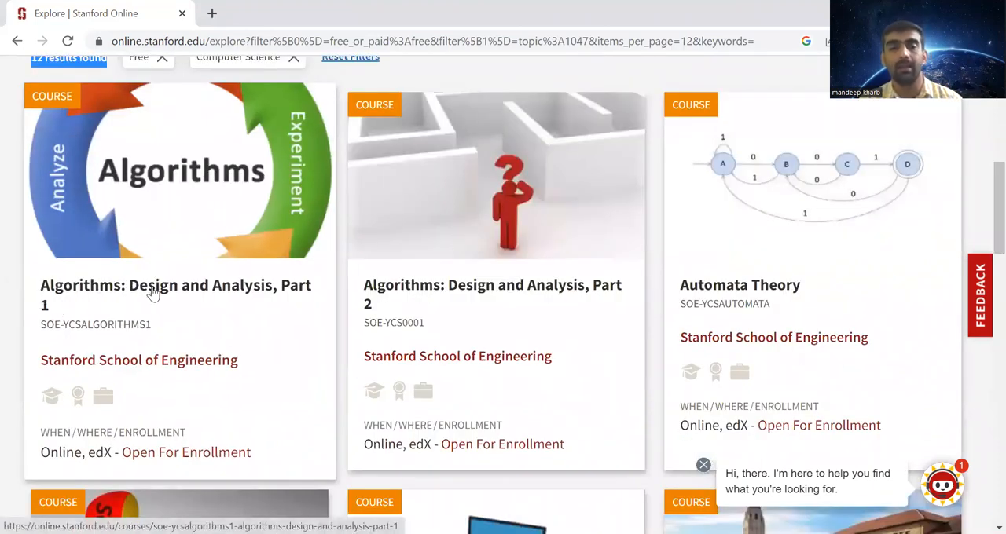
pyautogui.moveTo(459, 291)
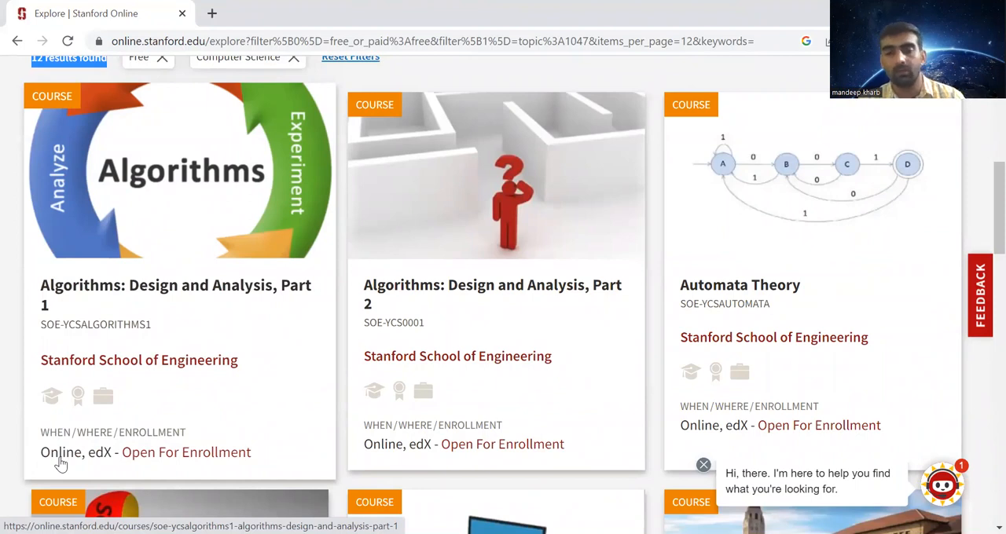
pyautogui.moveTo(106, 456)
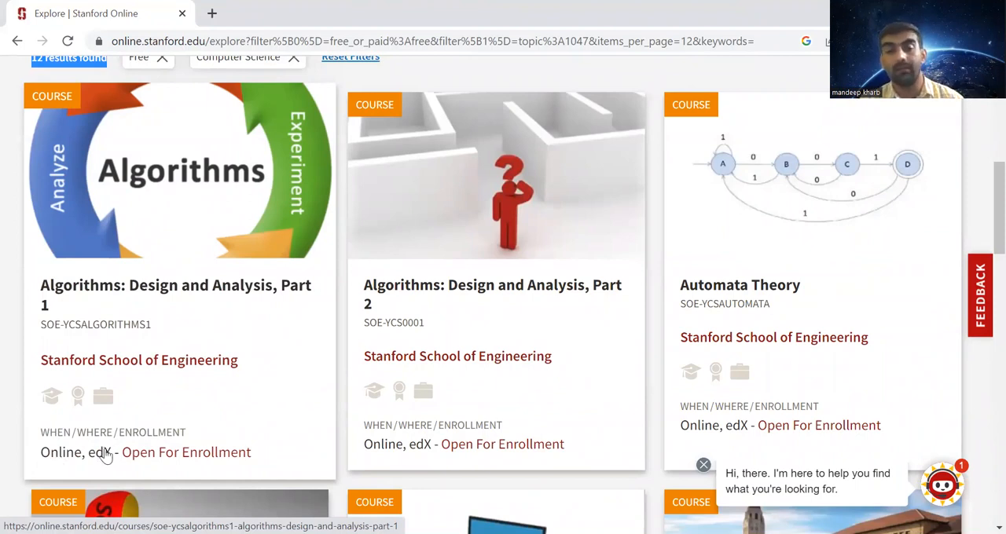
pyautogui.moveTo(103, 462)
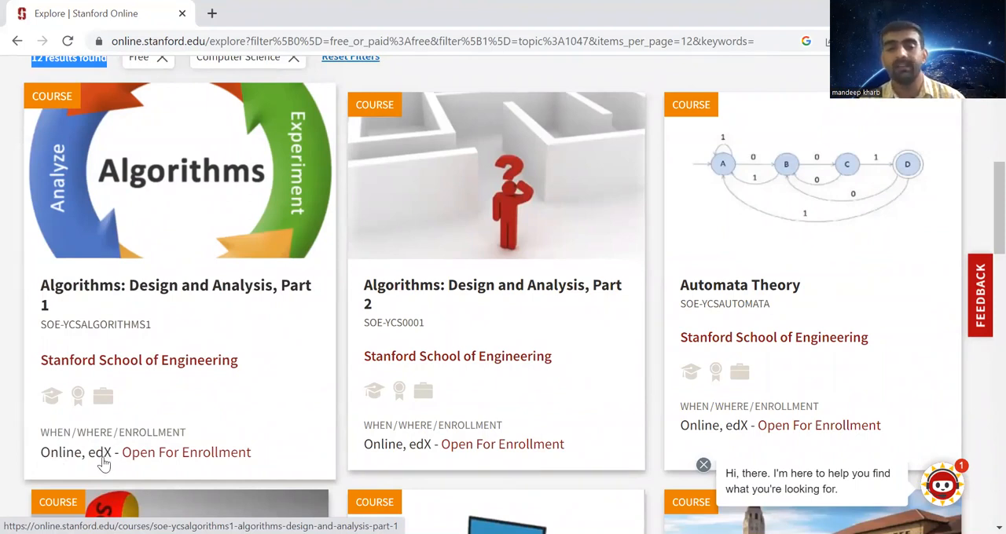
pyautogui.moveTo(176, 467)
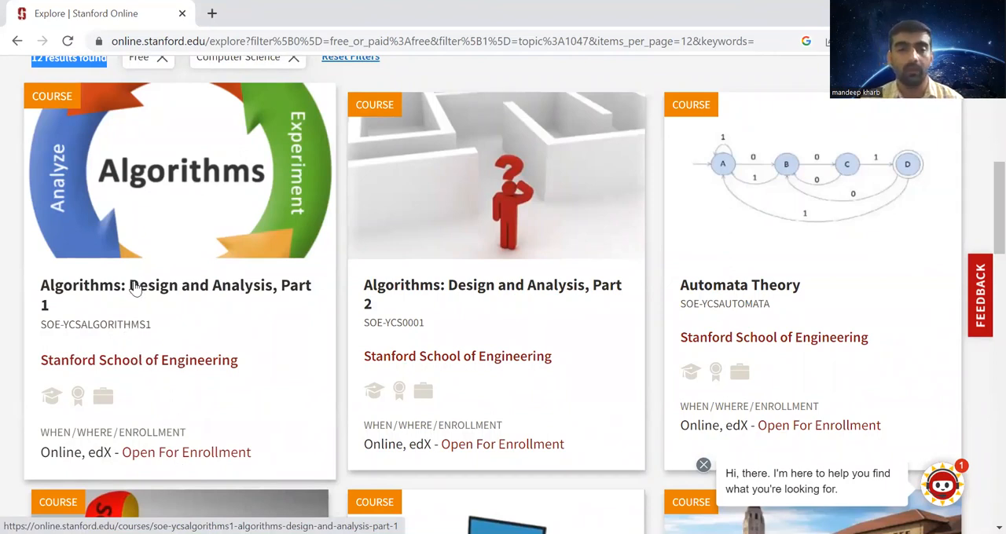
# Step: Open Algorithms: Design and Analysis, Part 1 and highlight the first sentence of its description
pyautogui.click(176, 295)
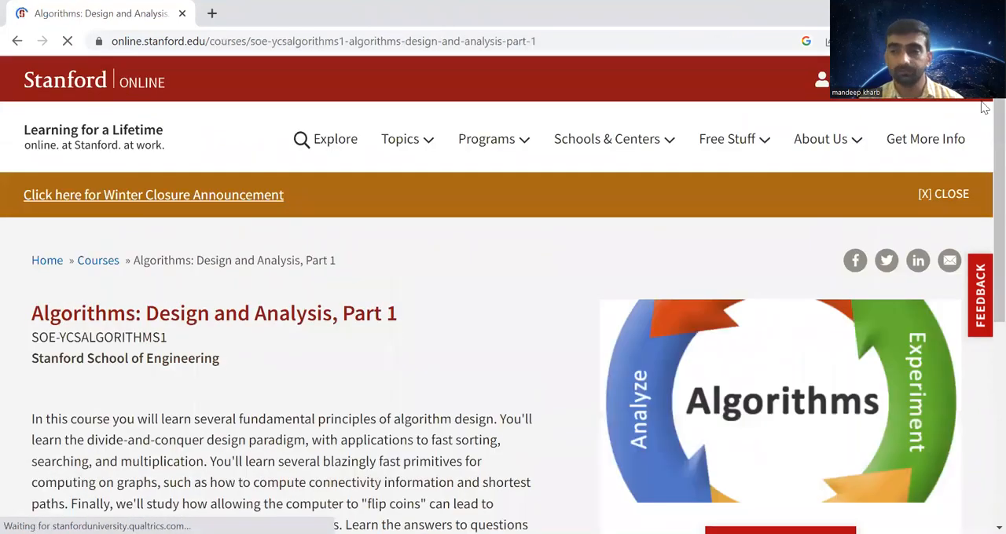
pyautogui.scroll(-3)
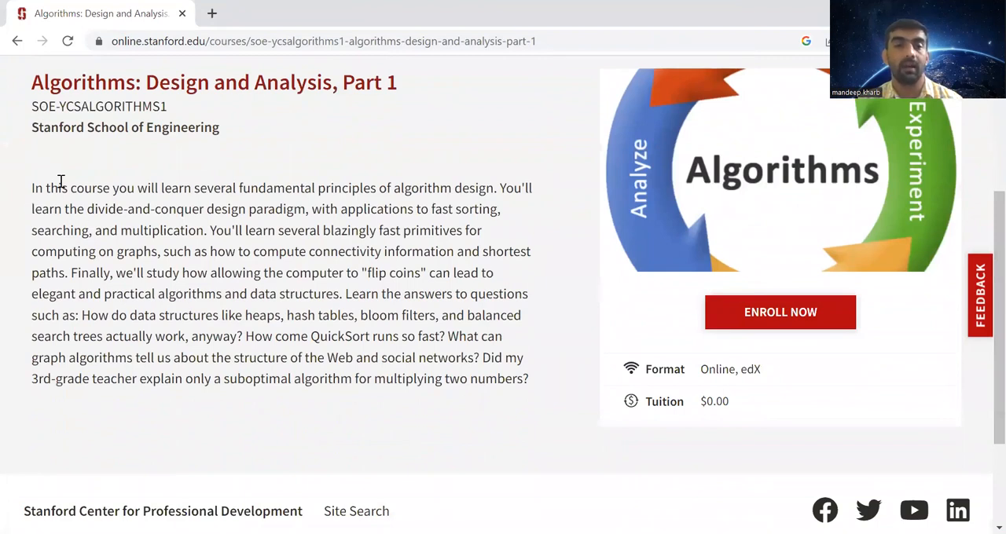
pyautogui.moveTo(32, 188); pyautogui.dragTo(432, 188)
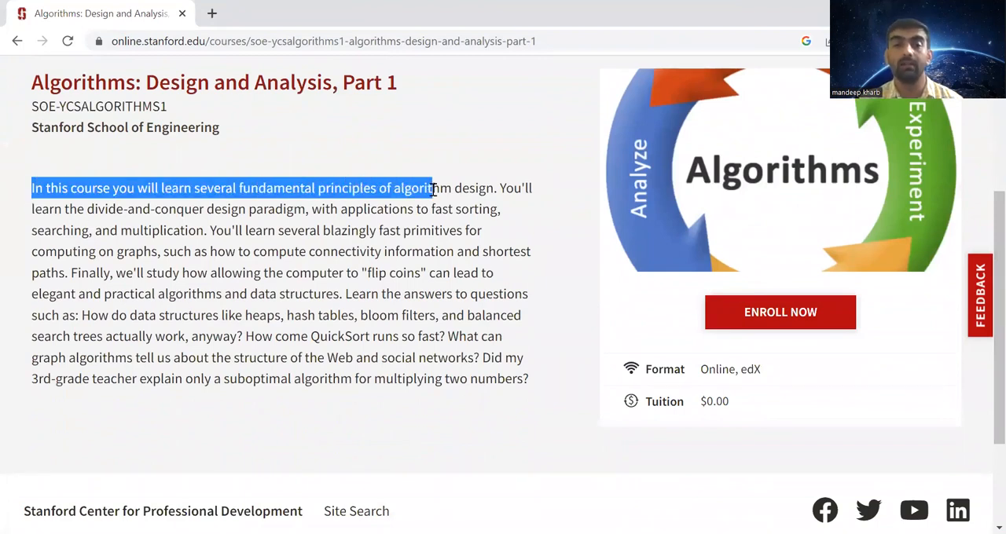
pyautogui.moveTo(430, 188); pyautogui.dragTo(531, 188)
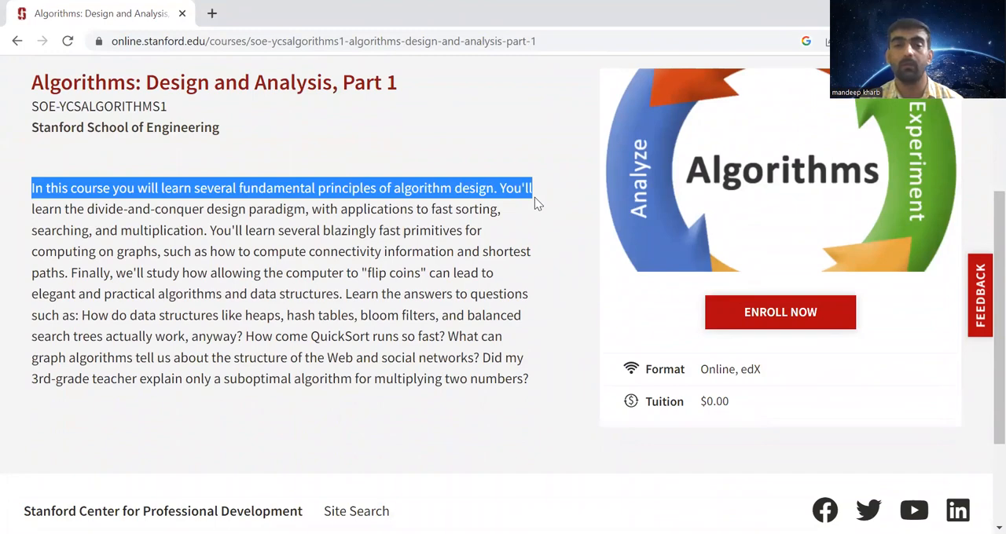
pyautogui.moveTo(984, 203)
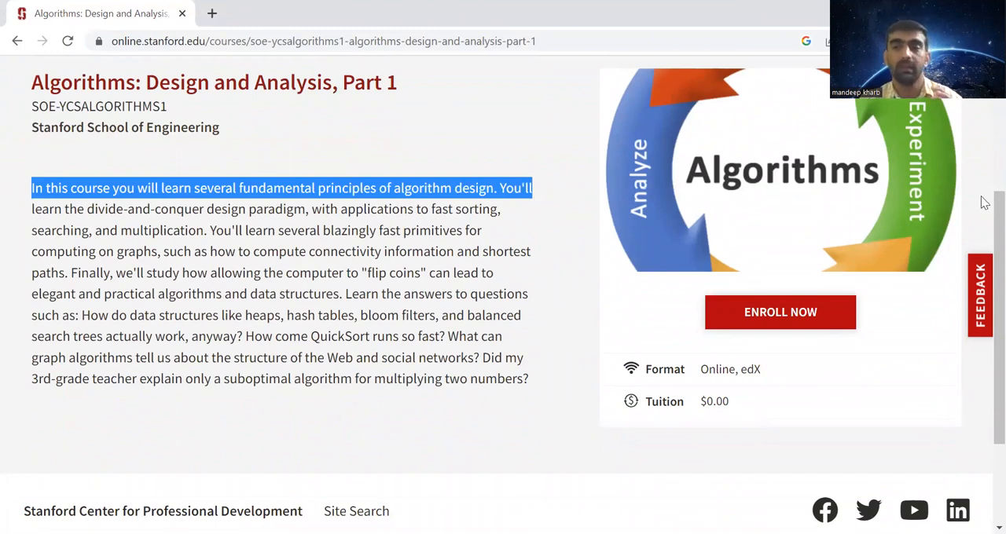
pyautogui.scroll(-3)
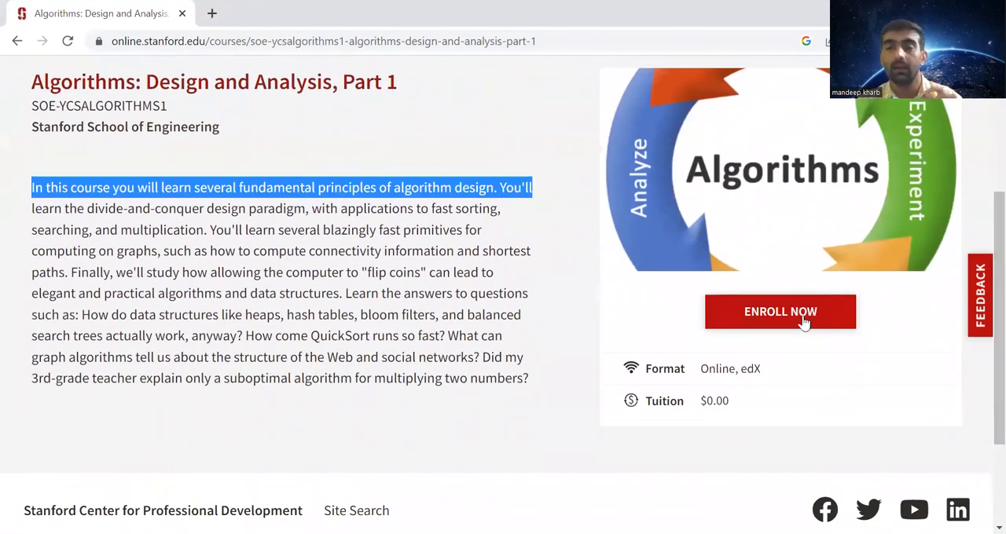
# Step: Enroll through to the edX course page and highlight the number of learners already enrolled
pyautogui.click(779, 311)
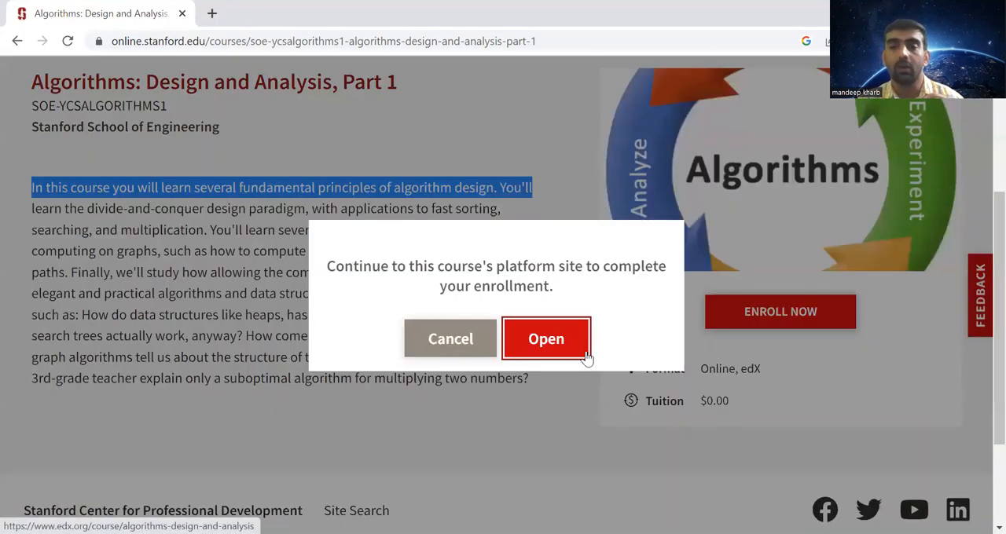
pyautogui.click(545, 339)
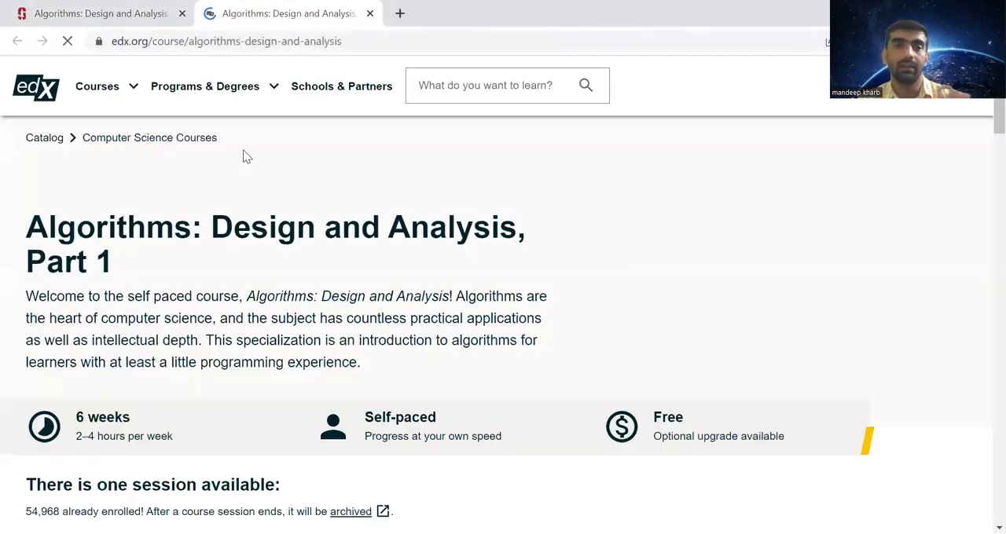
pyautogui.click(97, 85)
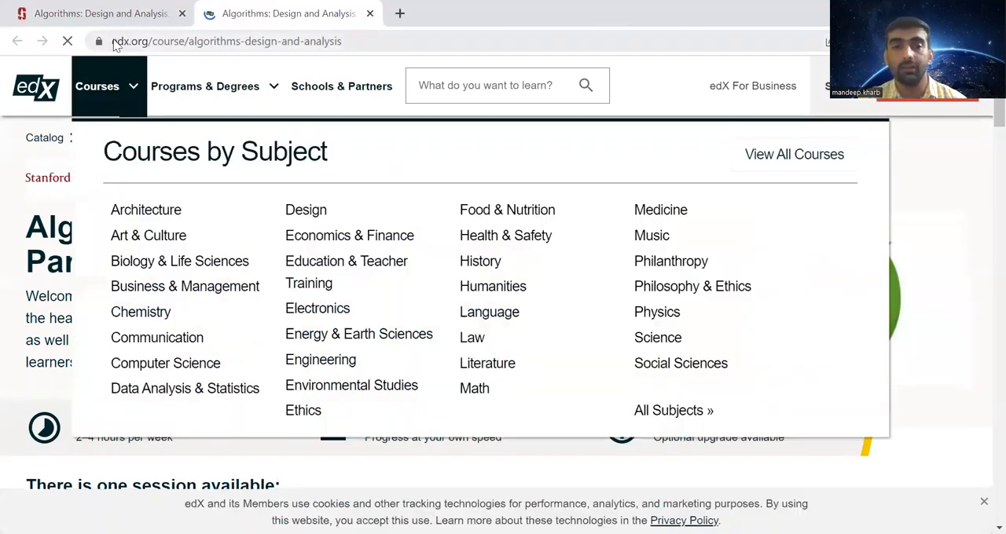
pyautogui.click(235, 41)
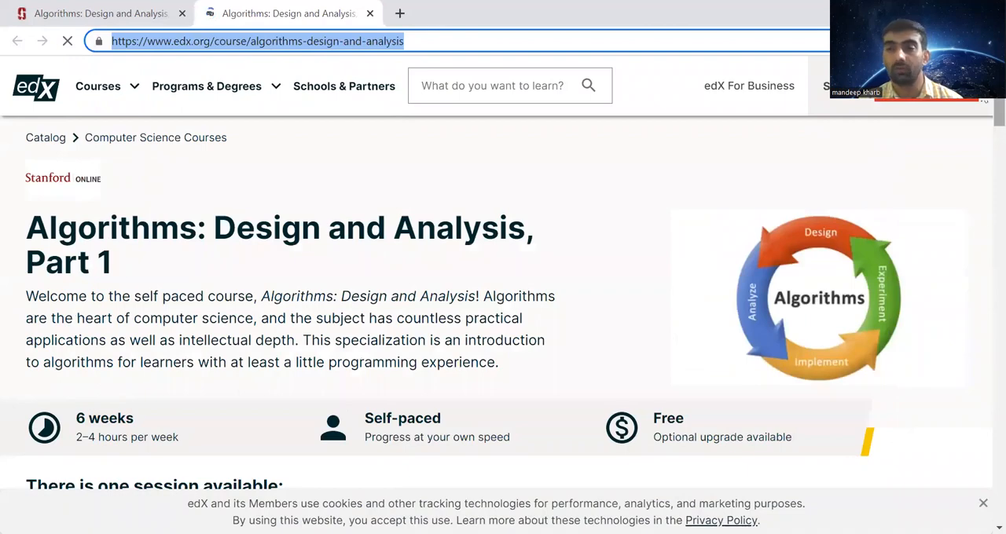
pyautogui.scroll(-3)
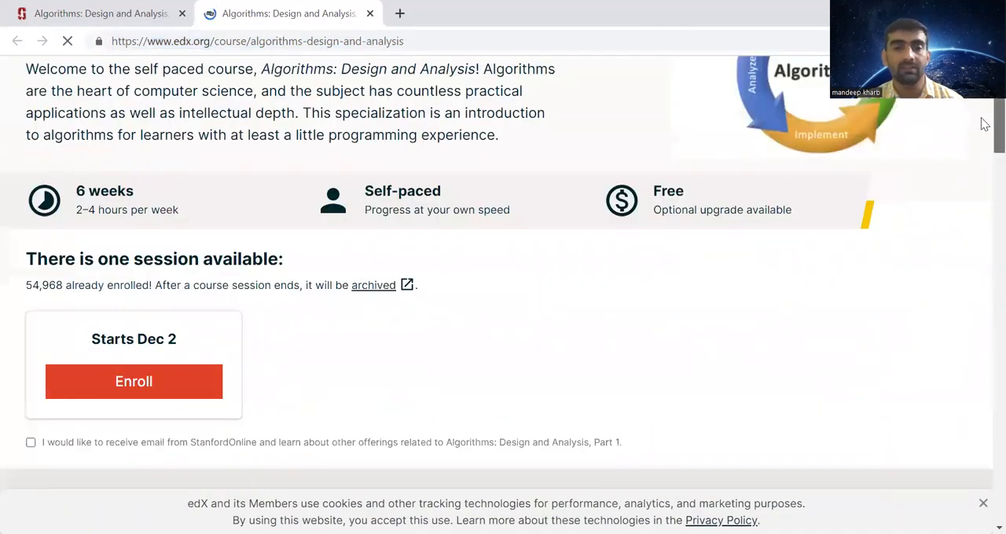
pyautogui.scroll(3)
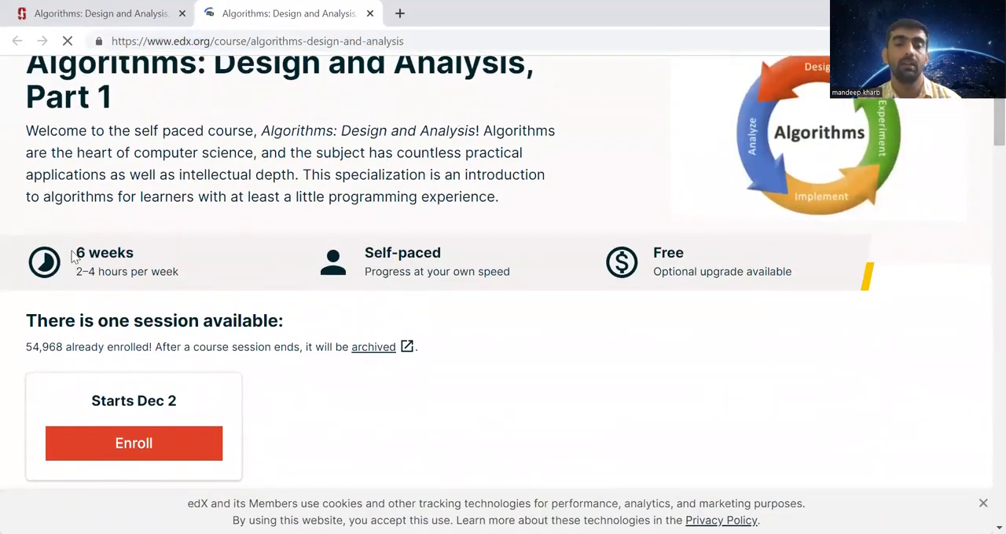
pyautogui.moveTo(77, 252); pyautogui.dragTo(179, 272)
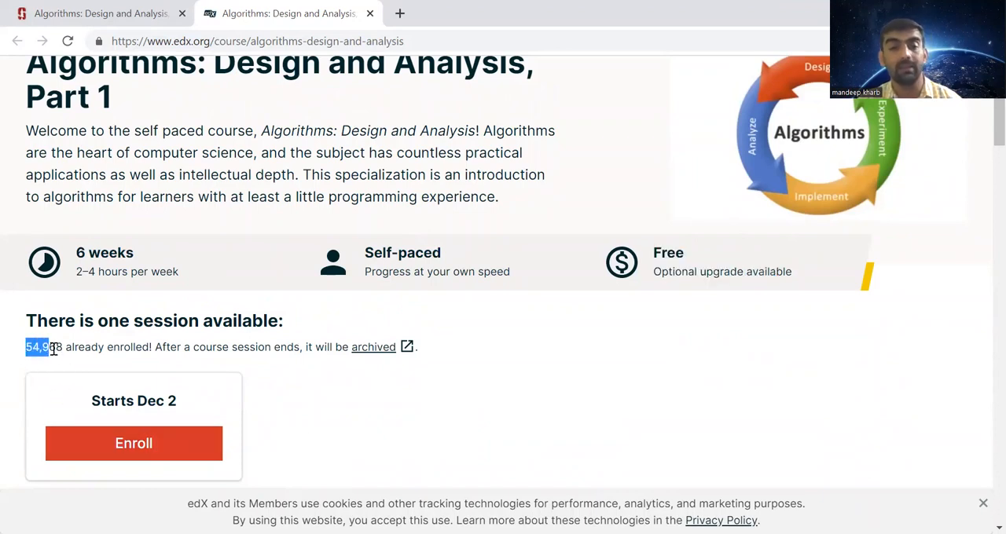
pyautogui.moveTo(134, 443)
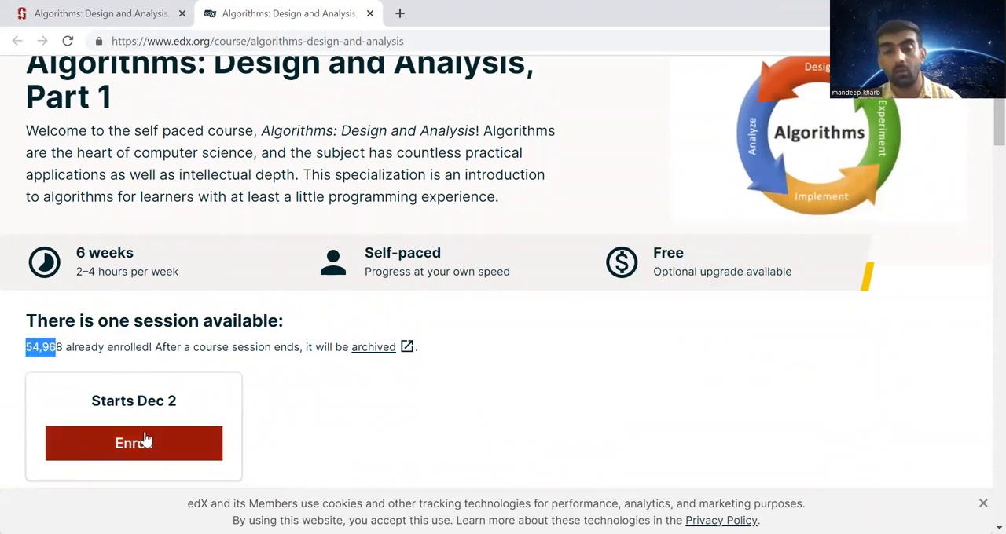
pyautogui.moveTo(320, 413)
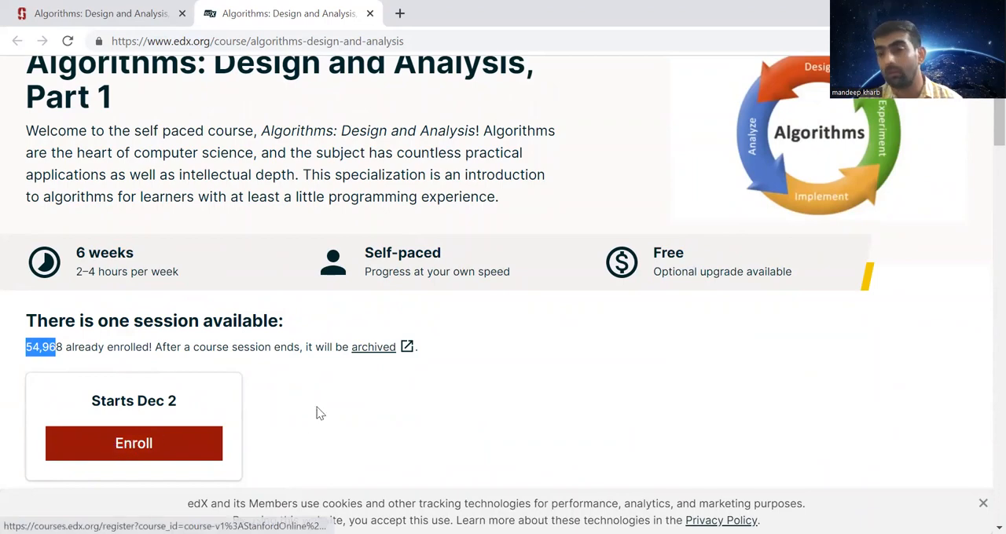
# Step: Expand the What you'll learn section and highlight the full list of learning topics
pyautogui.scroll(-3)
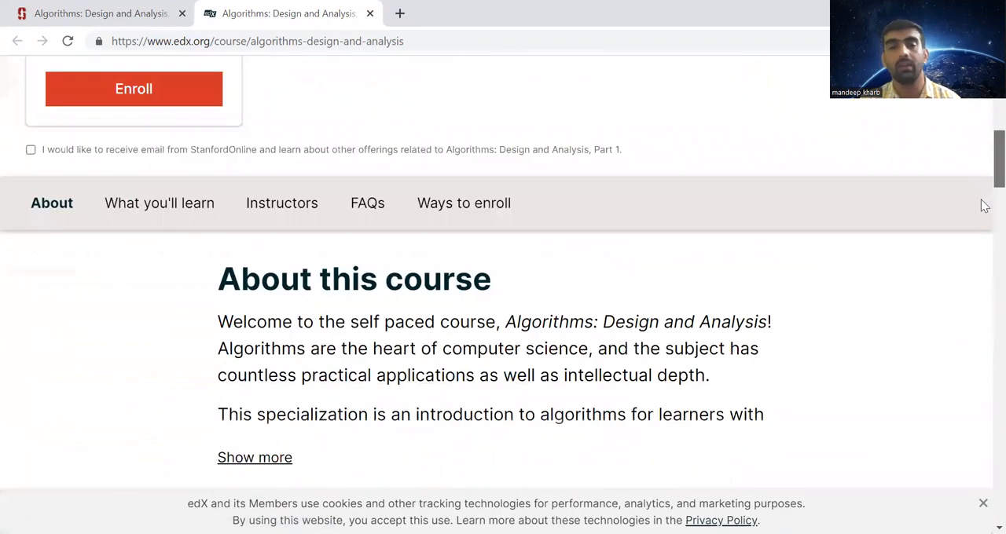
pyautogui.scroll(-3)
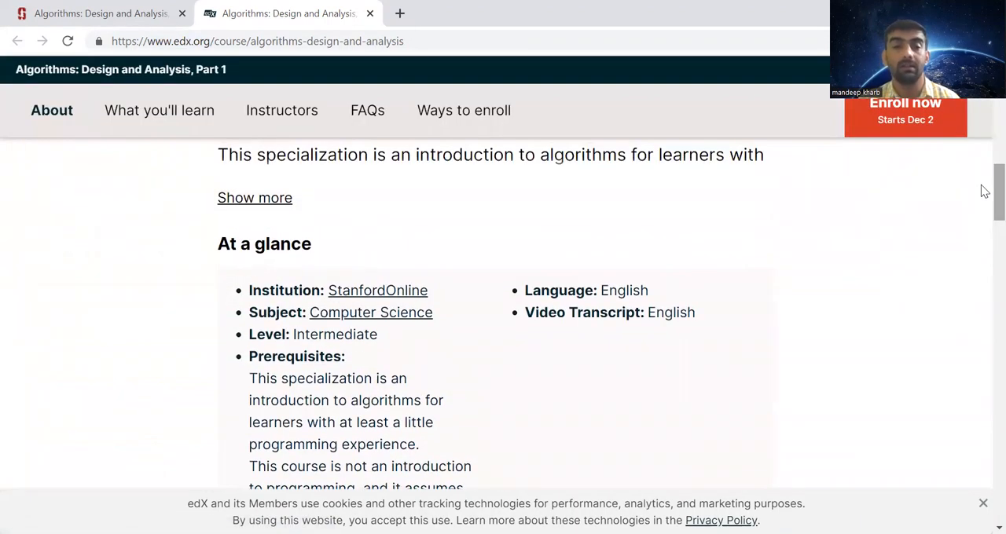
pyautogui.click(158, 110)
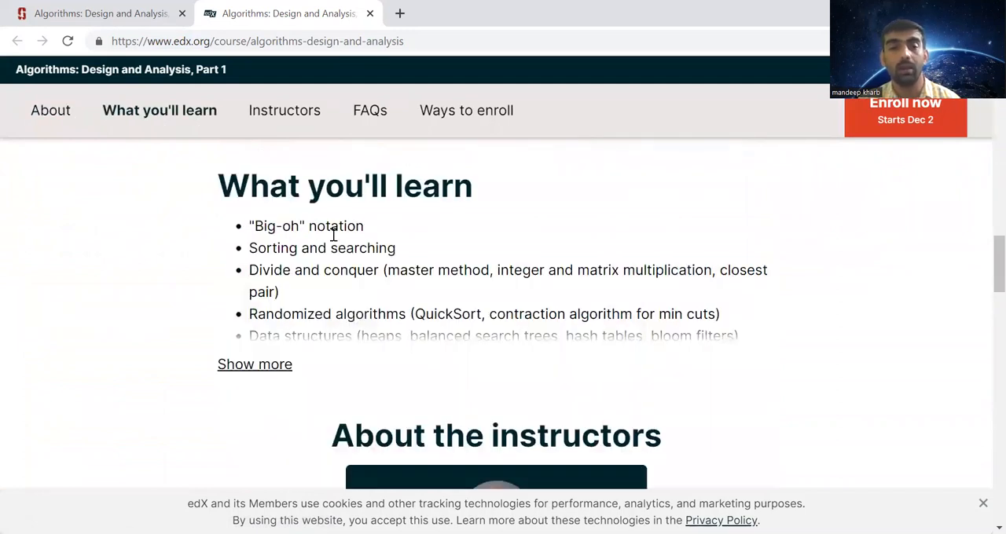
pyautogui.click(255, 363)
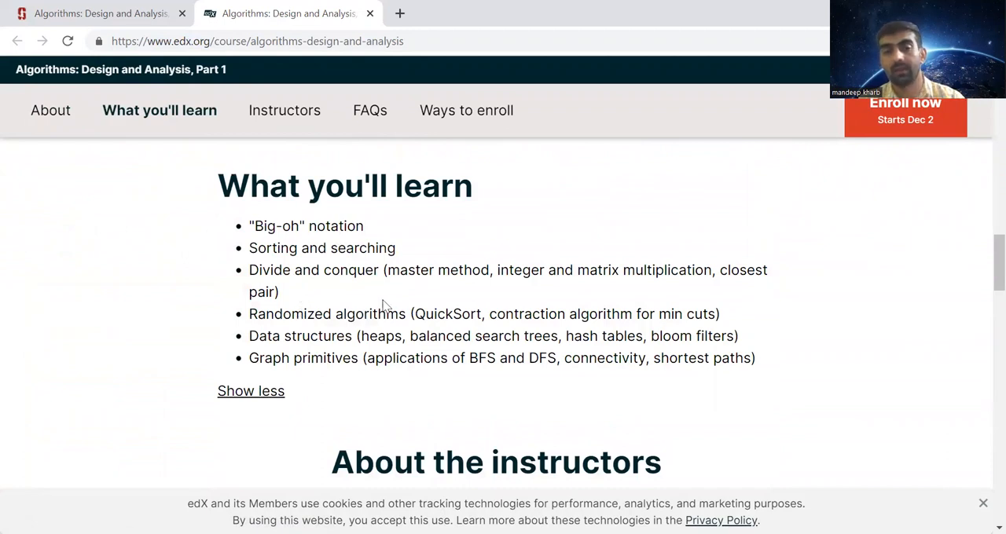
pyautogui.moveTo(265, 344)
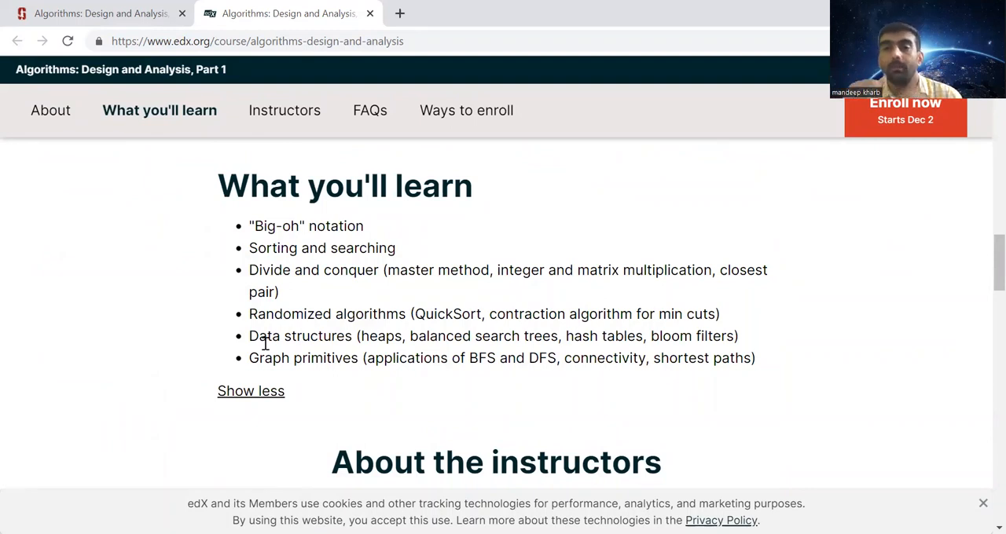
pyautogui.moveTo(320, 378)
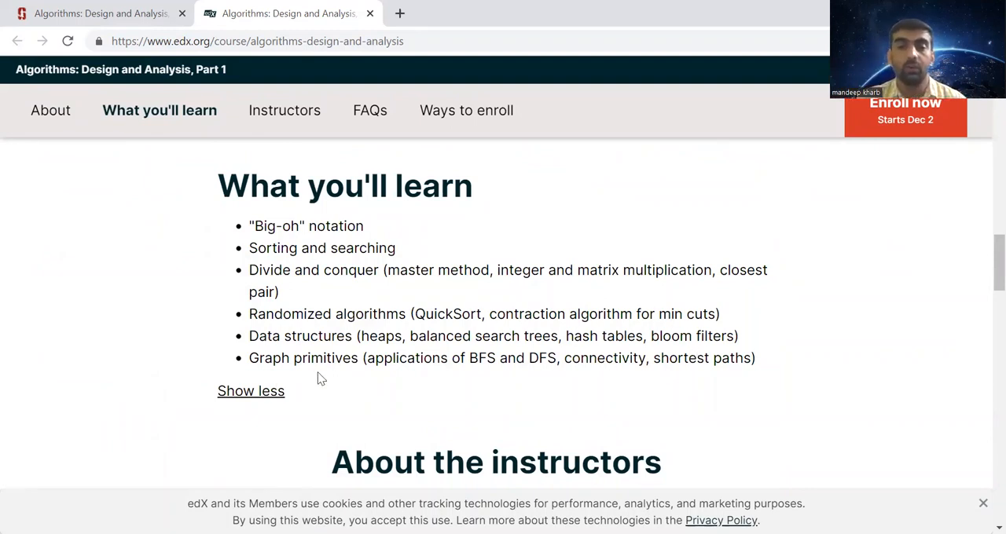
pyautogui.moveTo(248, 226); pyautogui.dragTo(285, 390)
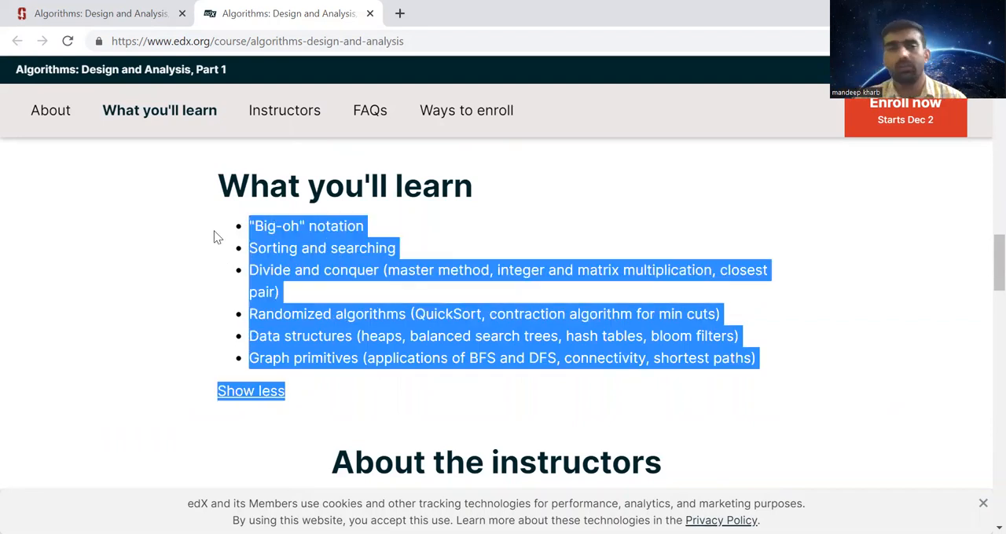
pyautogui.scroll(-3)
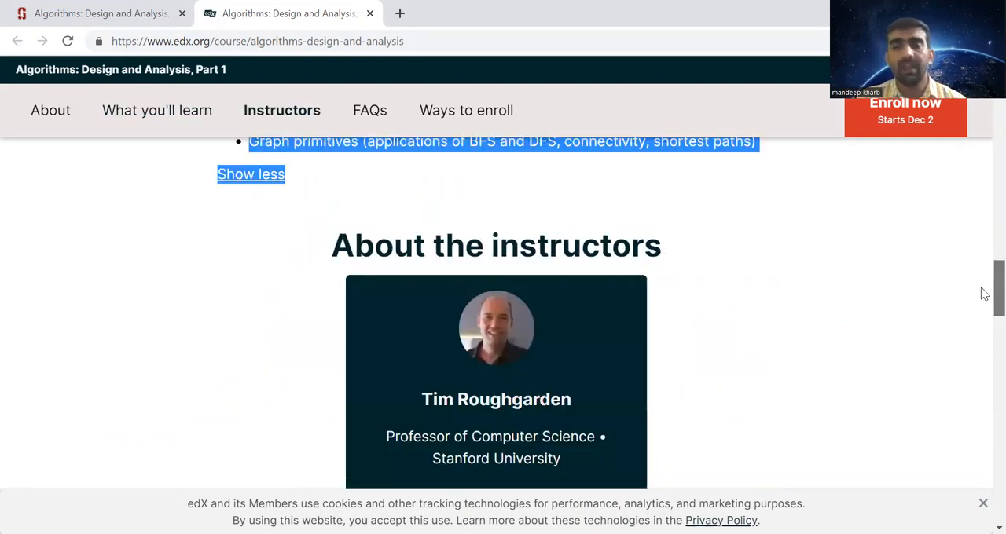
pyautogui.scroll(-3)
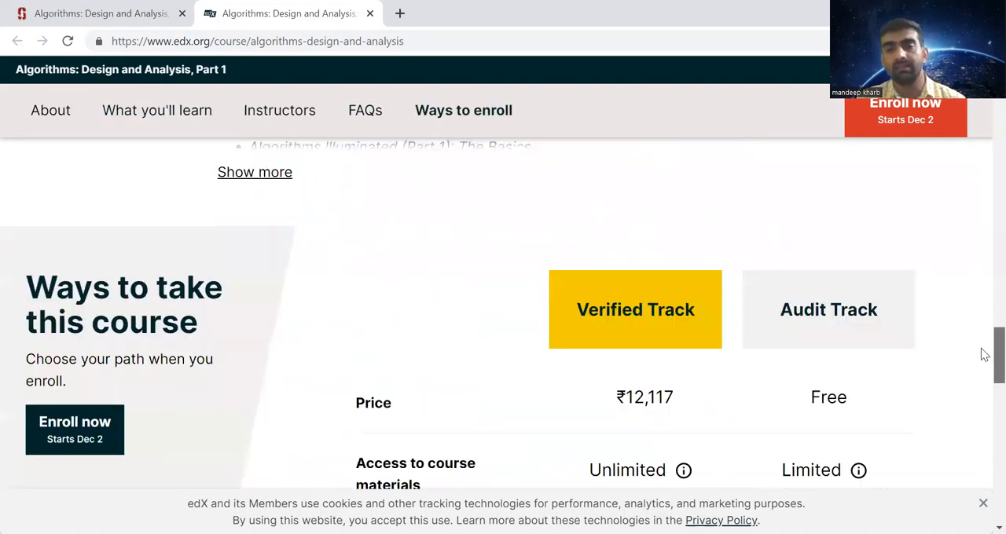
pyautogui.scroll(-3)
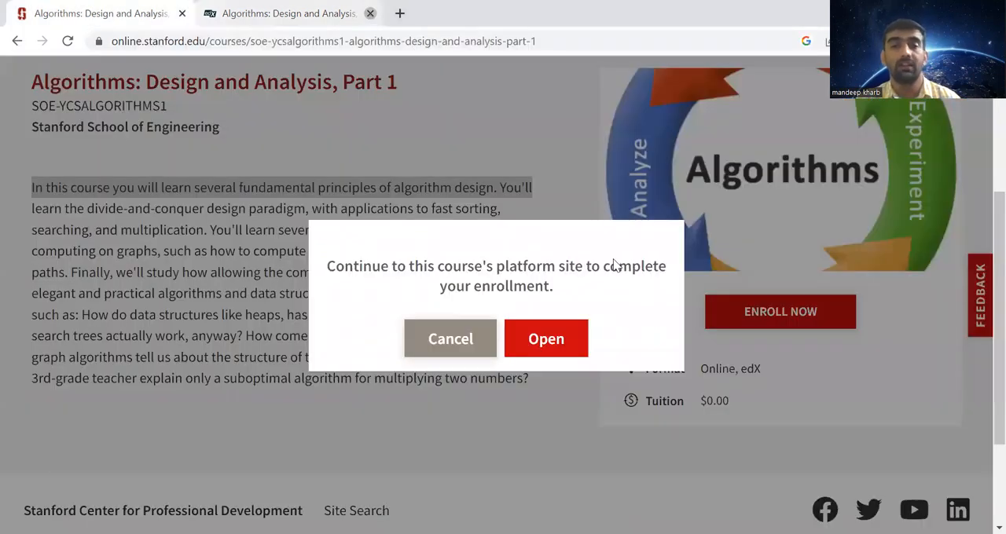
# Step: Dismiss the enrollment prompt and scroll the Computer Science results to Compilers, Computer Science 101 and Convex Optimization
pyautogui.click(545, 338)
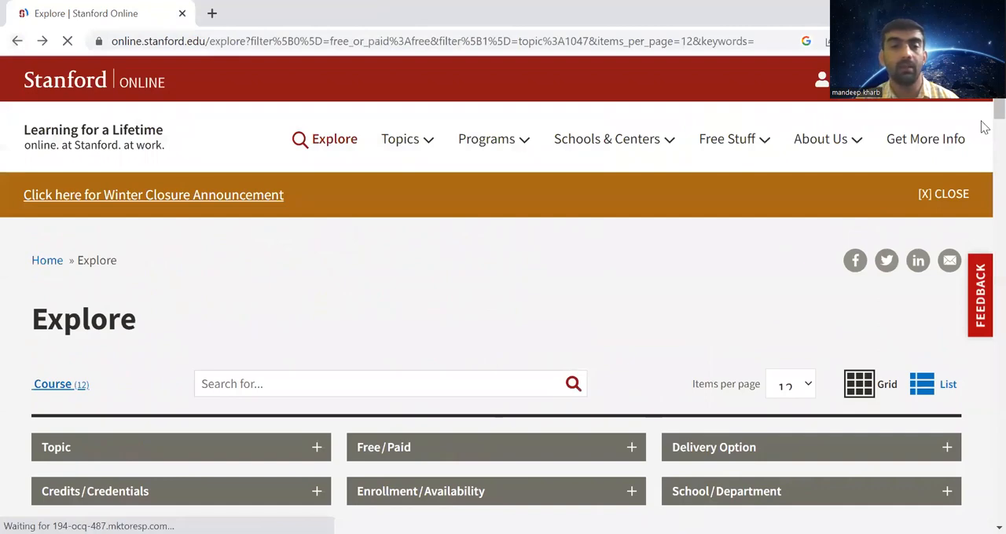
pyautogui.scroll(-3)
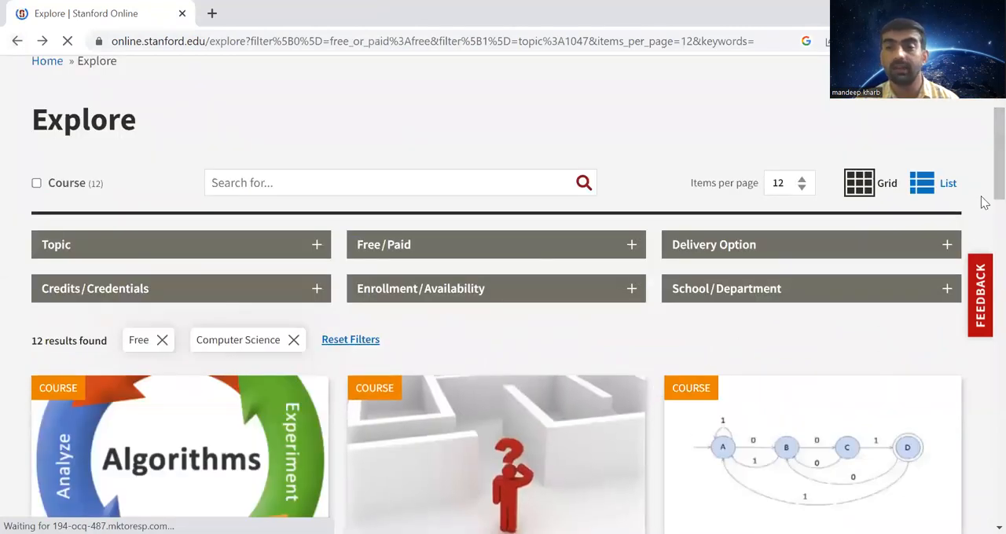
pyautogui.scroll(-3)
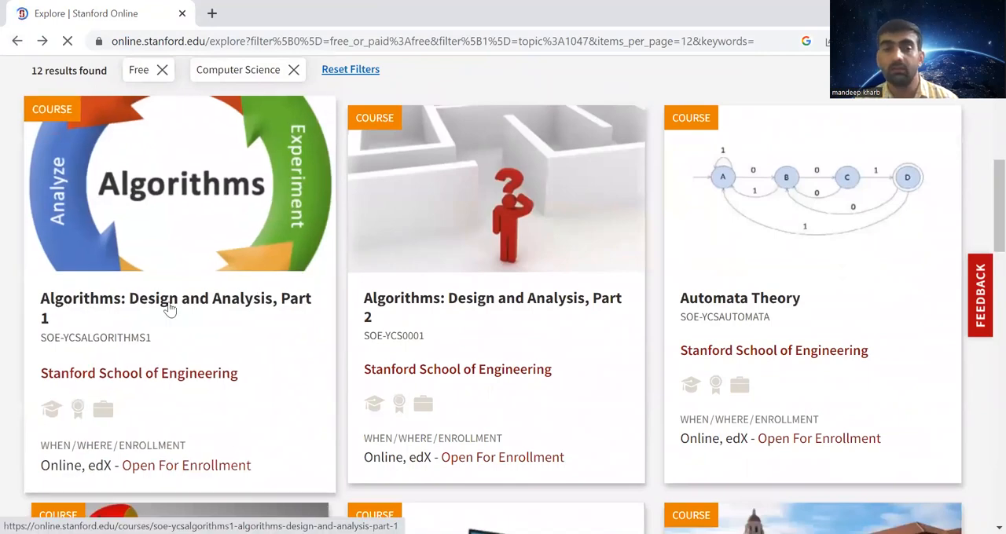
pyautogui.moveTo(490, 317)
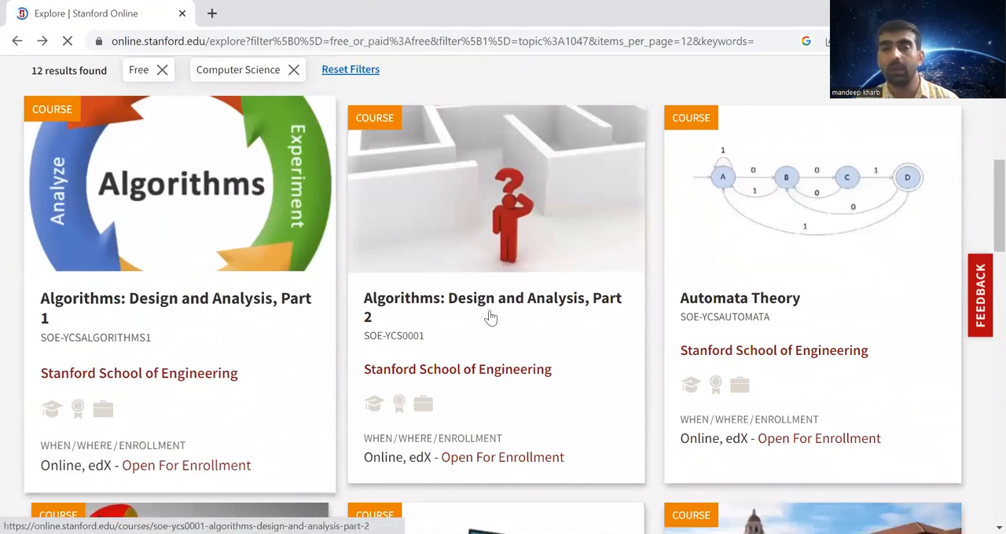
pyautogui.scroll(-3)
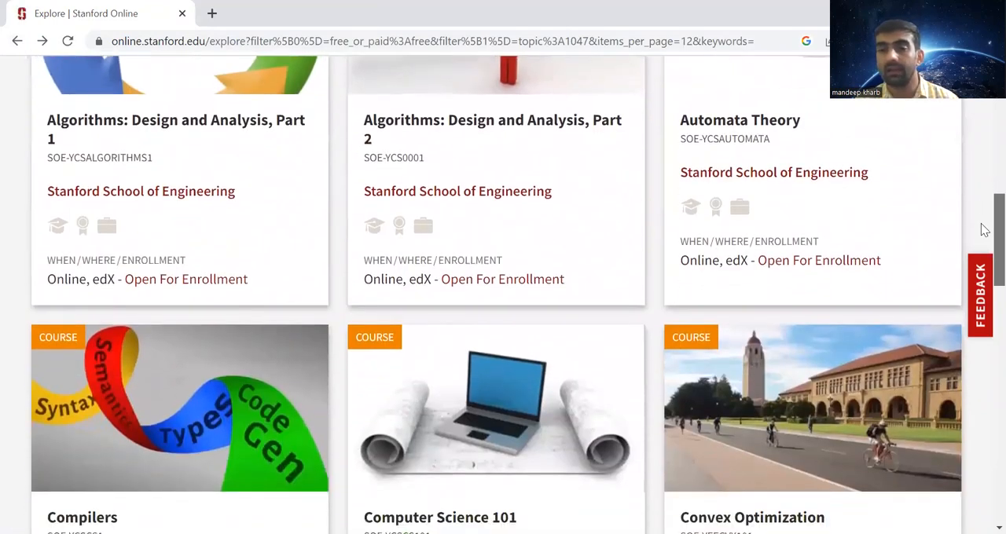
pyautogui.scroll(-3)
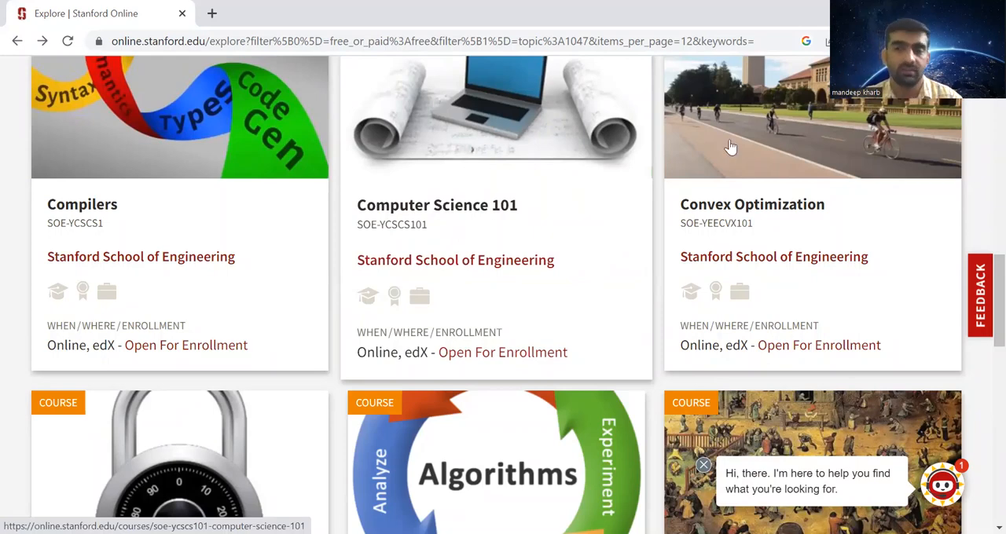
# Step: Scroll past Cryptography I, Game Theory and Graph Search to Greedy Algorithms, then back to the top
pyautogui.scroll(-3)
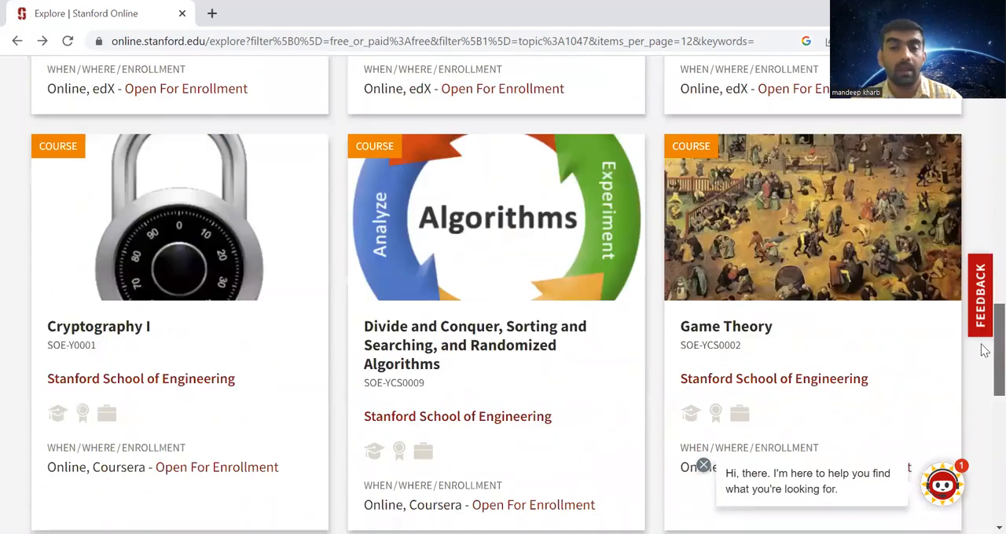
pyautogui.scroll(-3)
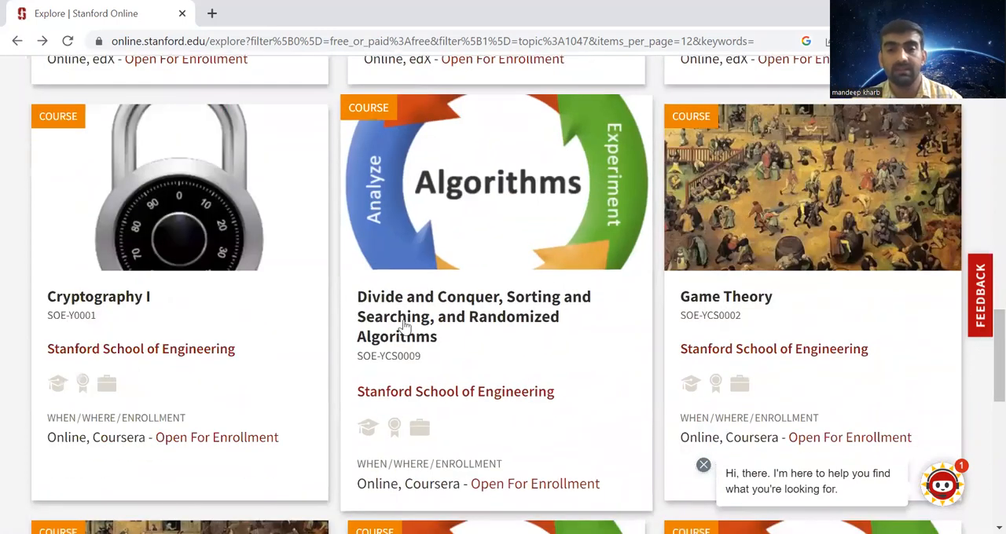
pyautogui.moveTo(405, 325)
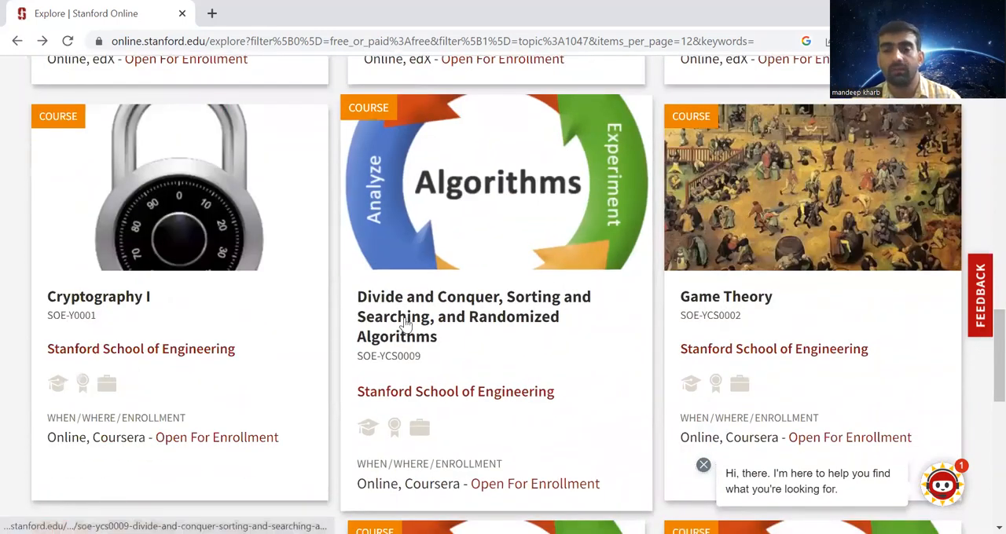
pyautogui.moveTo(452, 302)
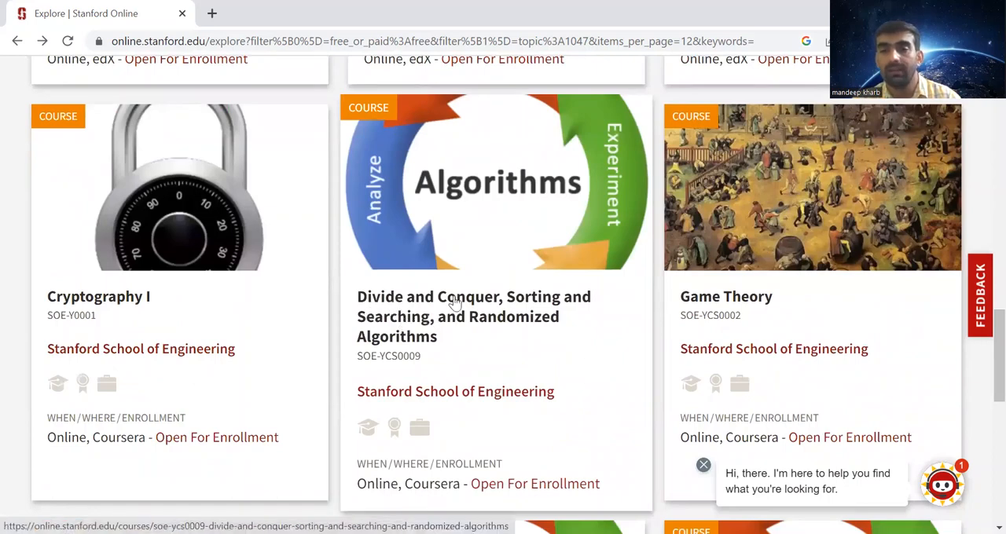
pyautogui.moveTo(487, 337)
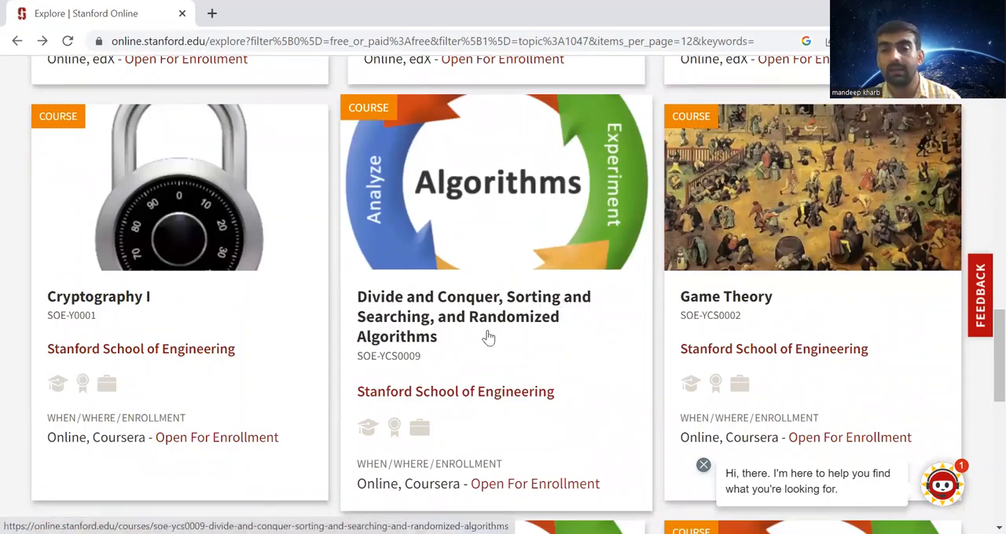
pyautogui.scroll(-3)
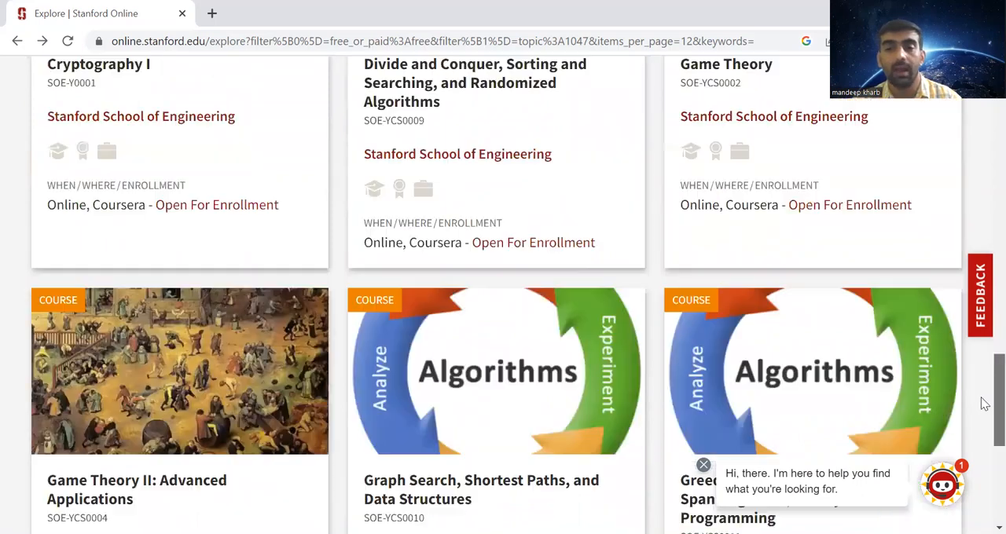
pyautogui.scroll(-3)
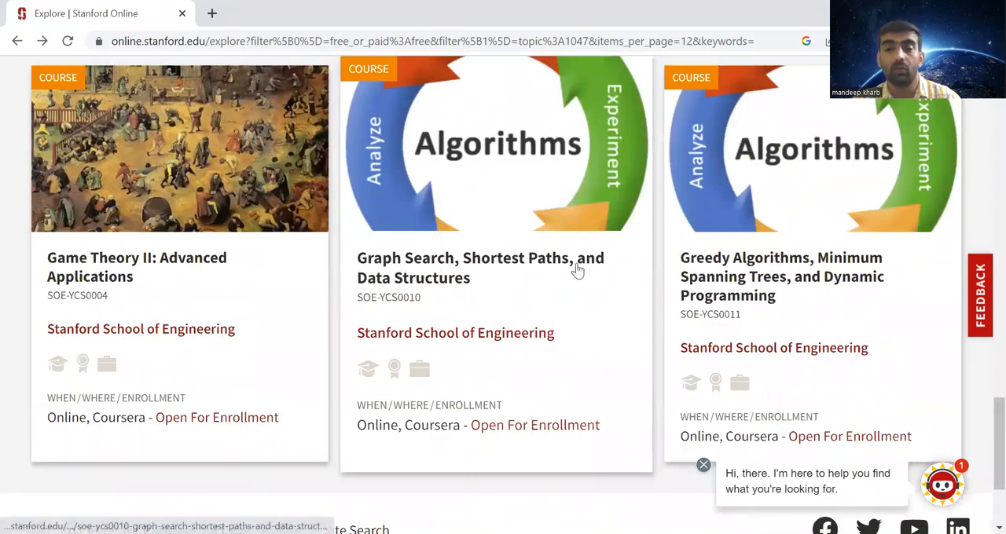
pyautogui.moveTo(786, 288)
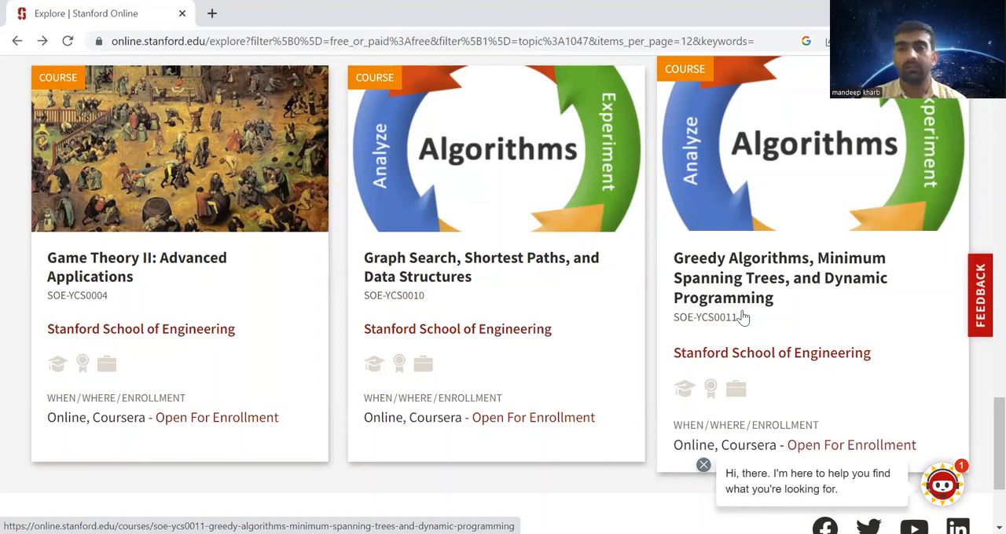
pyautogui.scroll(-3)
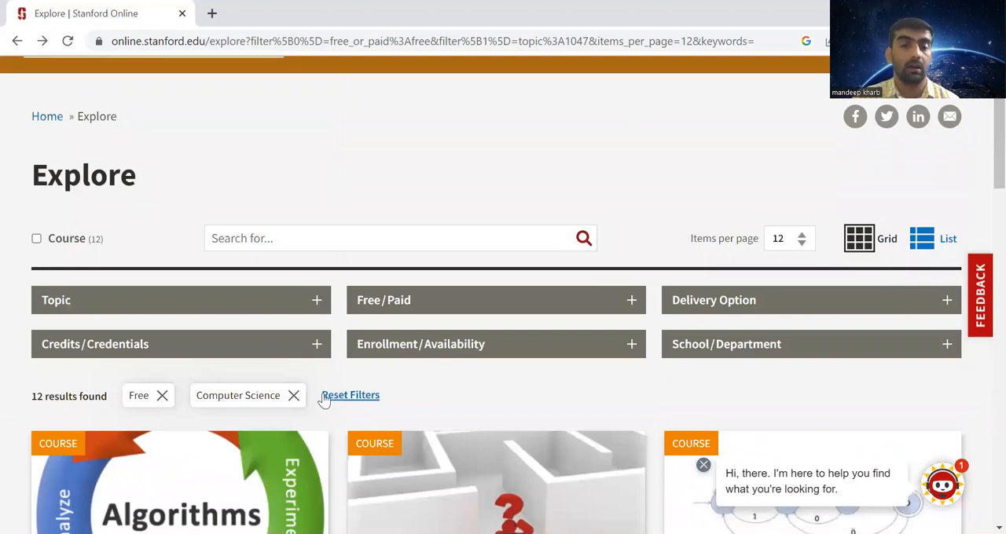
# Step: Remove the Computer Science filter and select Data Science instead, leaving 9 free courses
pyautogui.click(294, 395)
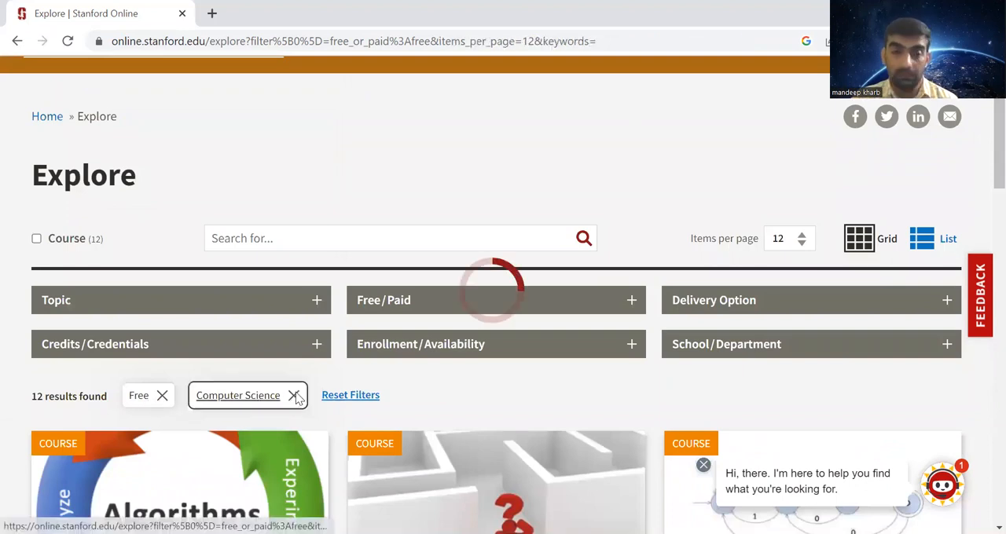
pyautogui.click(294, 396)
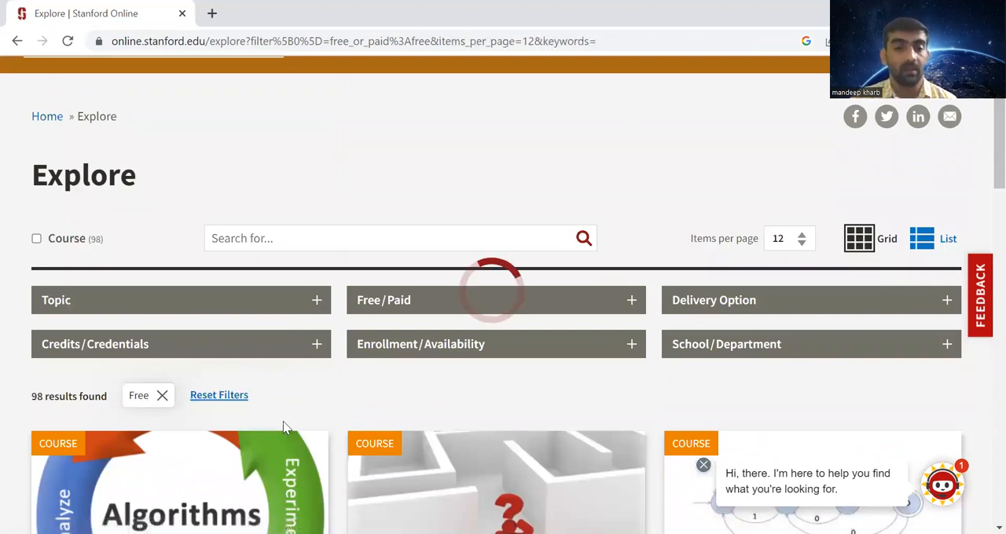
pyautogui.click(181, 299)
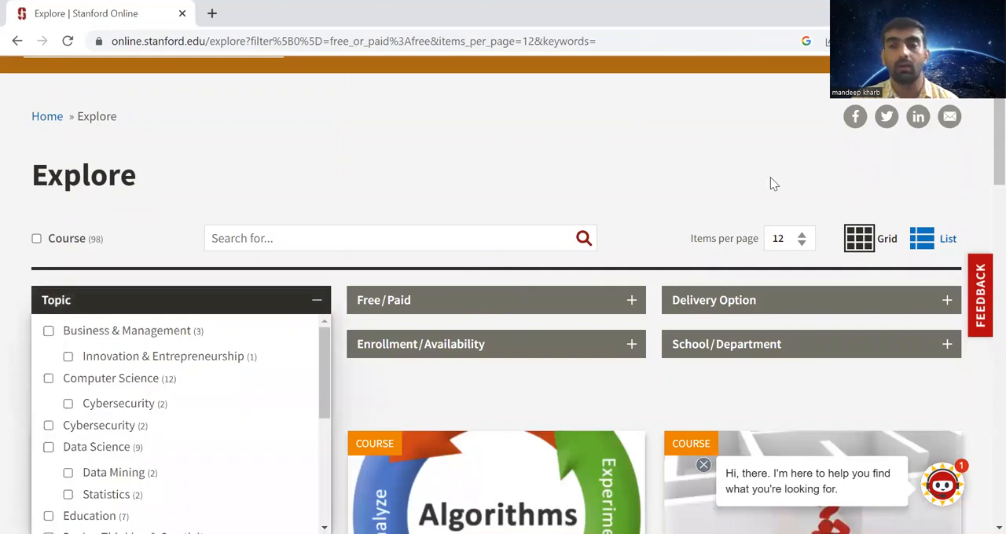
pyautogui.scroll(-3)
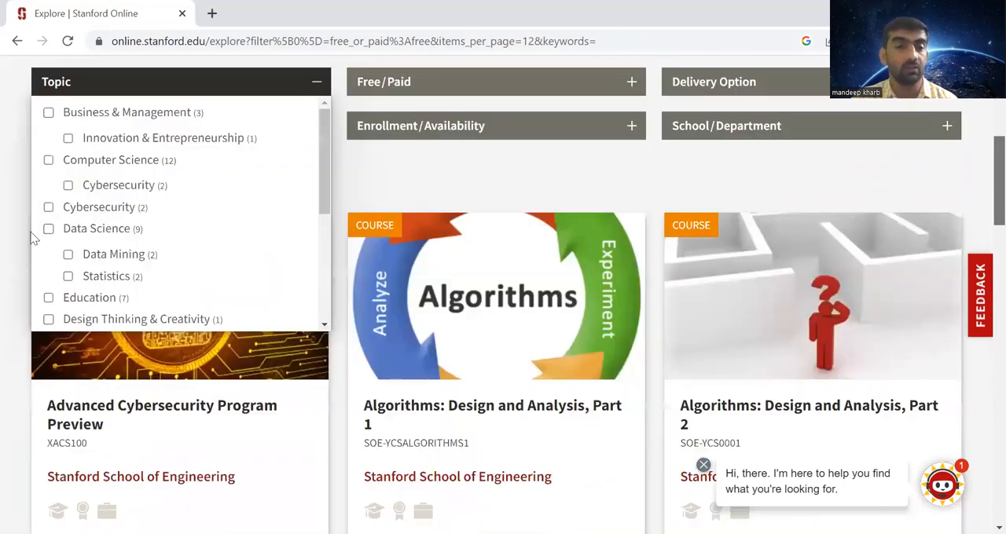
pyautogui.click(48, 229)
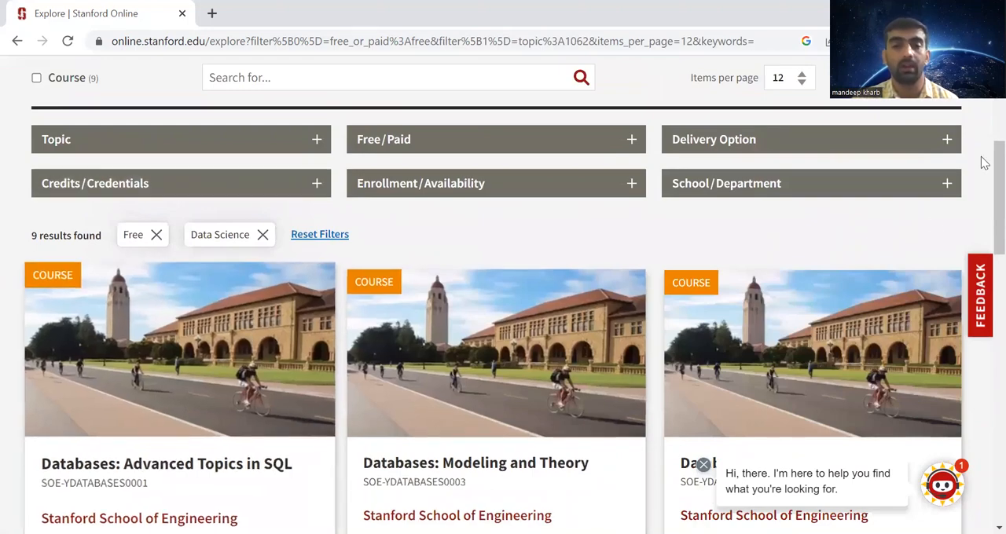
# Step: Scroll the Data Science results from the Databases series to Mining Massive Data Sets, R Programming Fundamentals and Statistical Learning
pyautogui.scroll(-3)
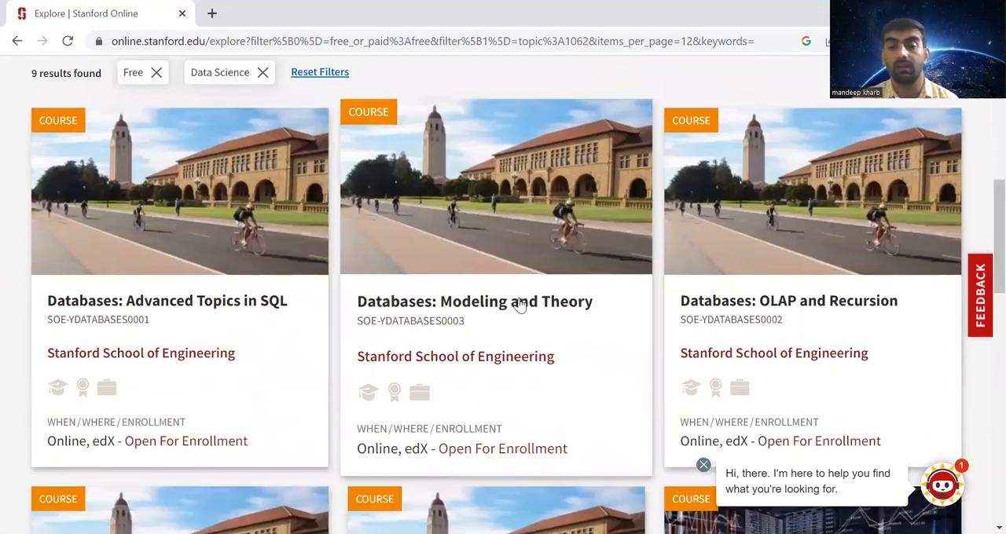
pyautogui.scroll(-3)
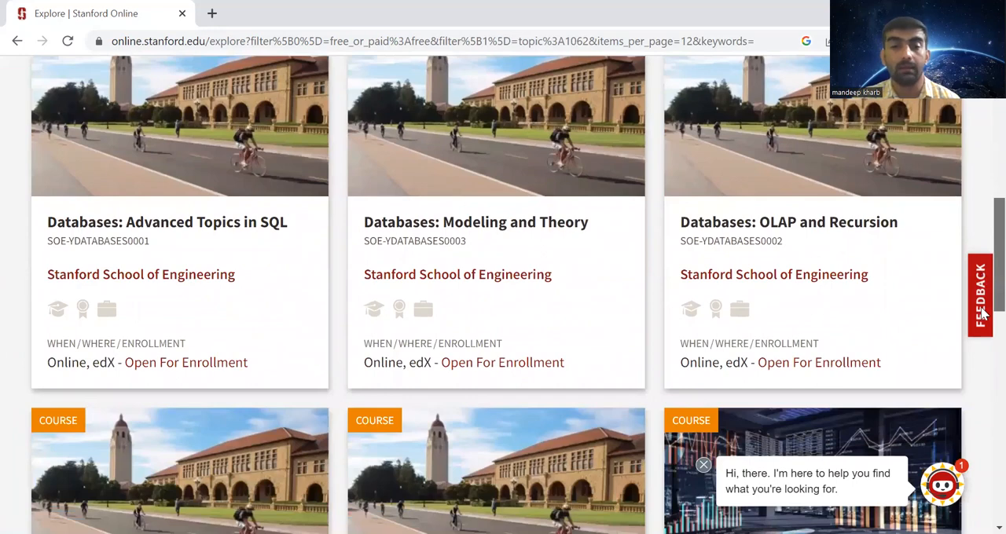
pyautogui.scroll(-3)
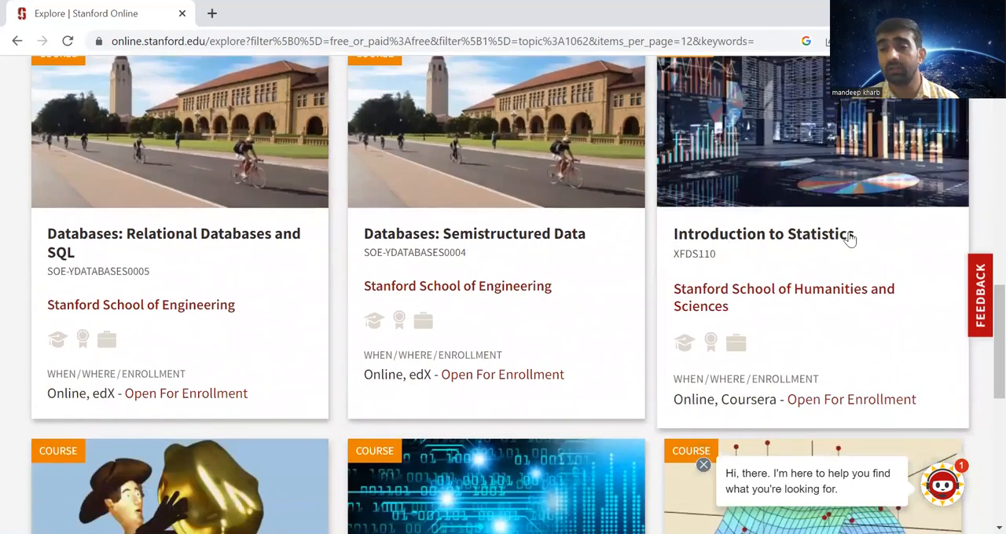
pyautogui.moveTo(696, 98)
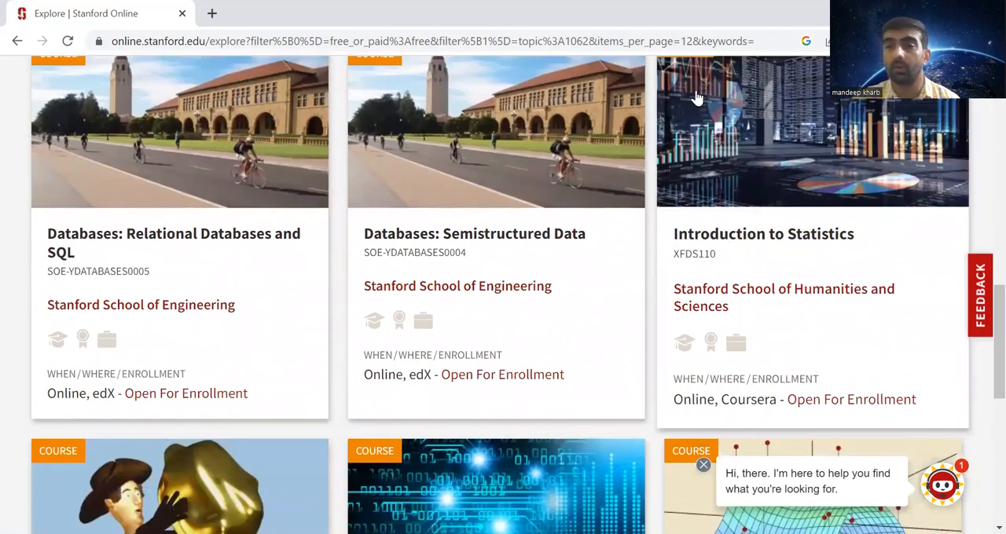
pyautogui.scroll(-3)
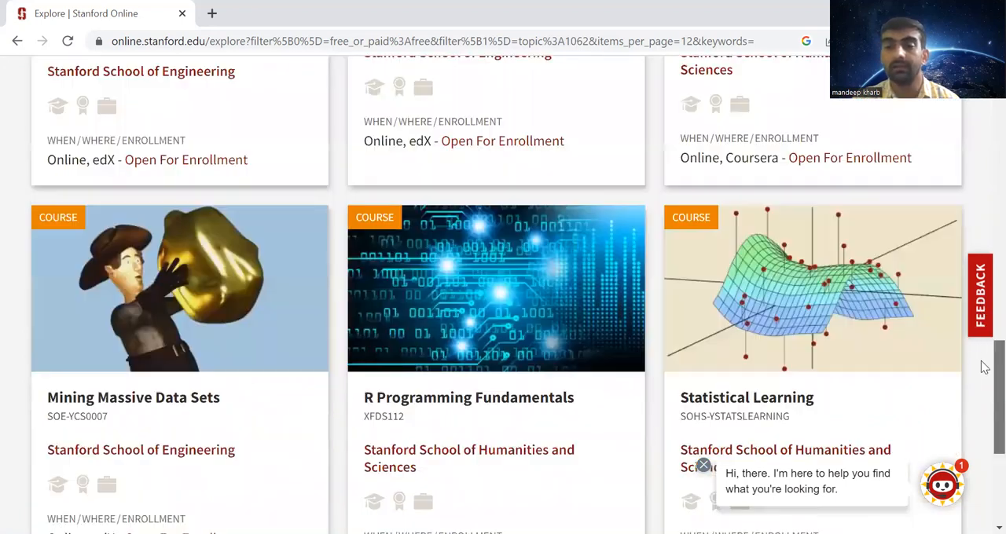
pyautogui.scroll(-3)
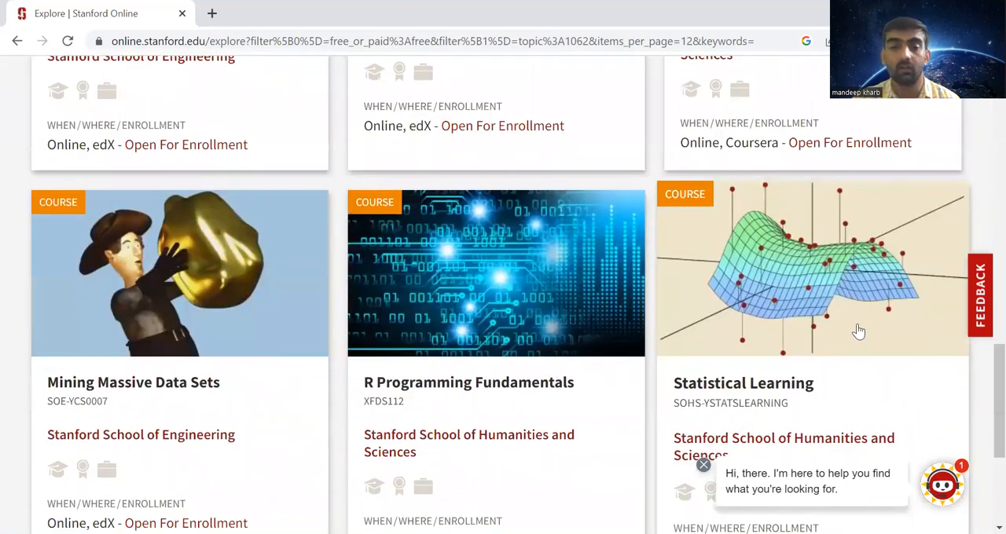
pyautogui.moveTo(543, 401)
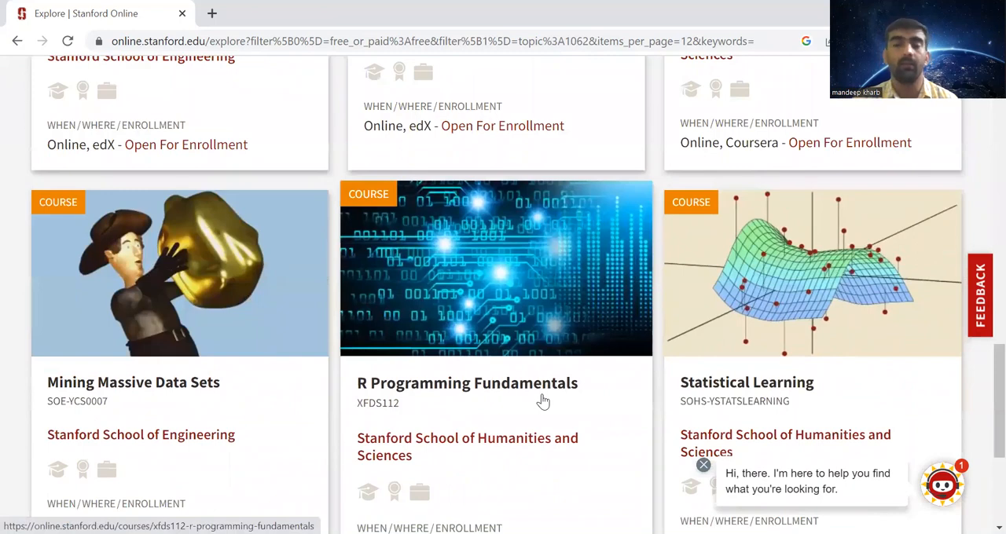